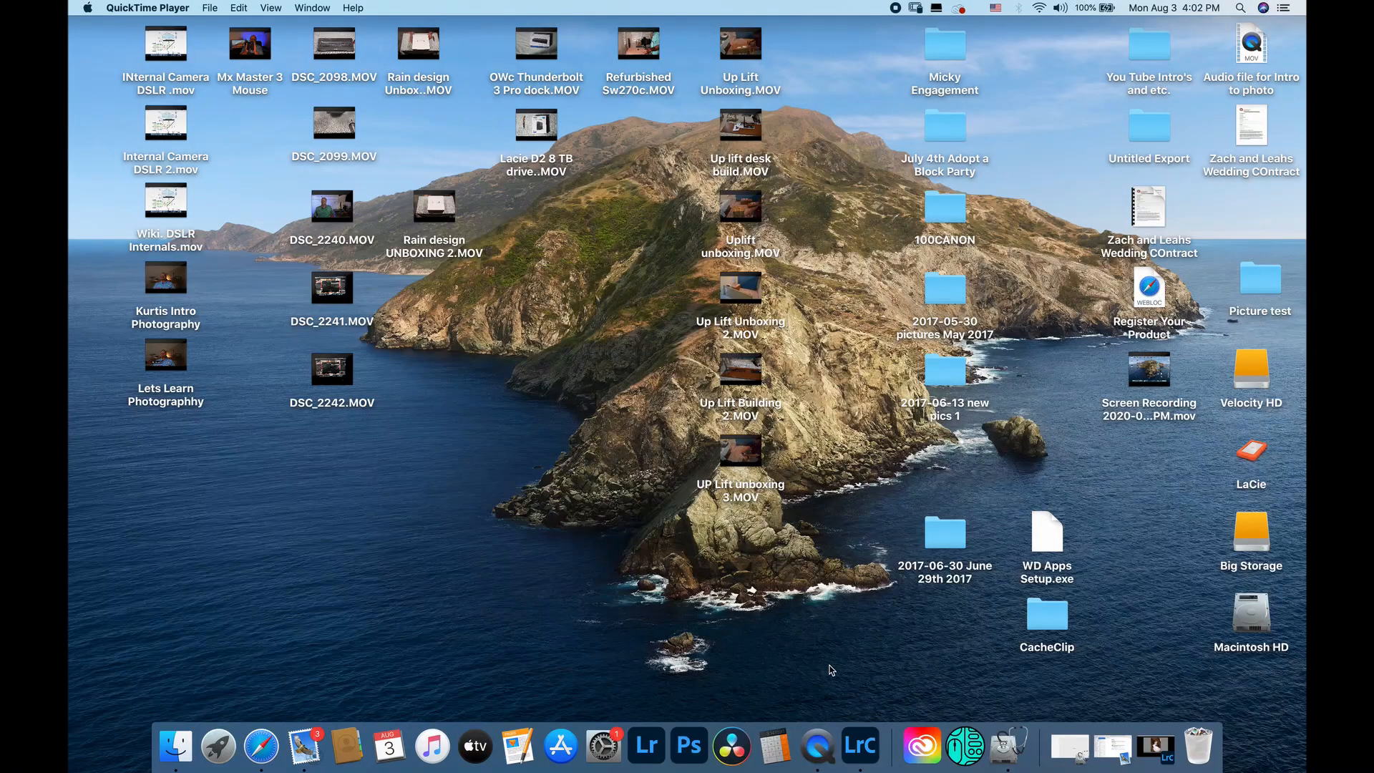
{"action": "mouse_move", "coordinate": [1156, 746]}
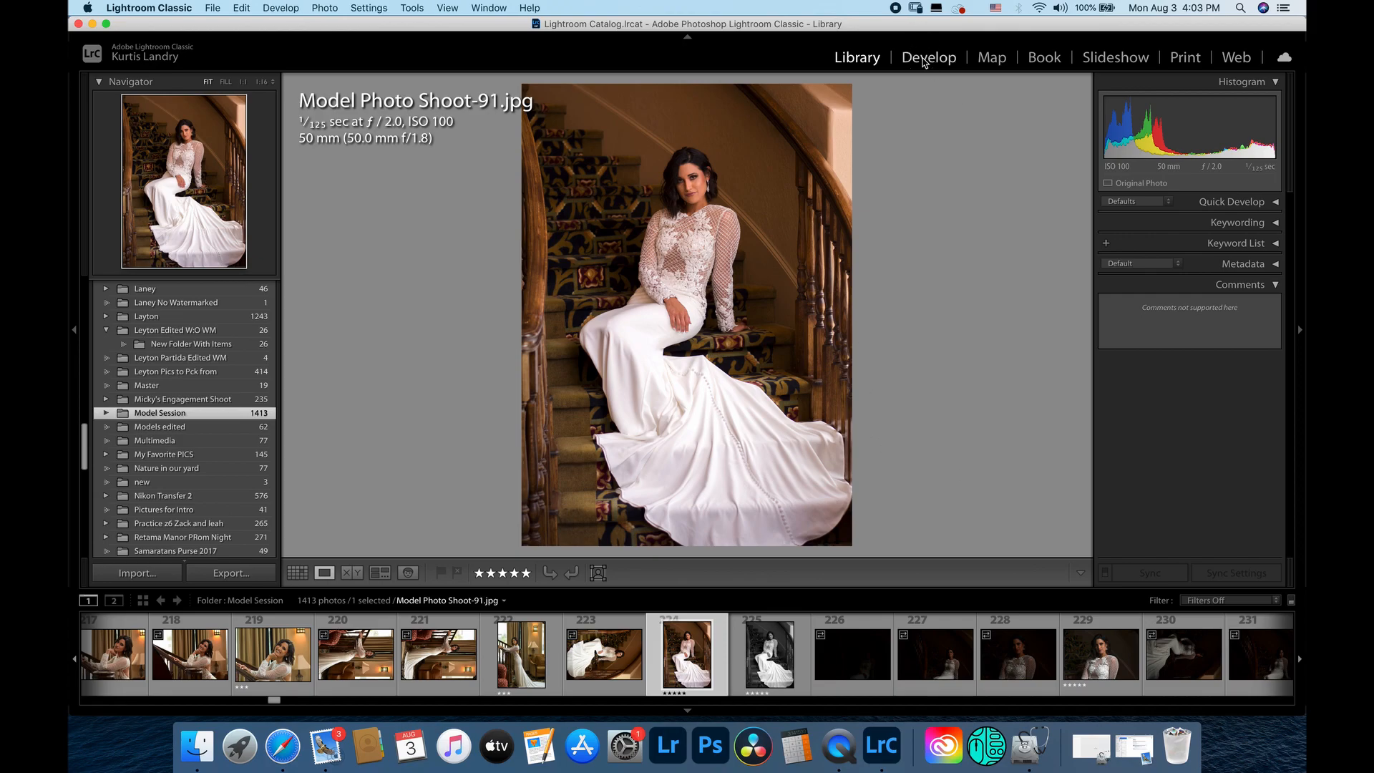
Switch the staircase portrait into the Develop module for editing
{"action": "left_click", "coordinate": [928, 57]}
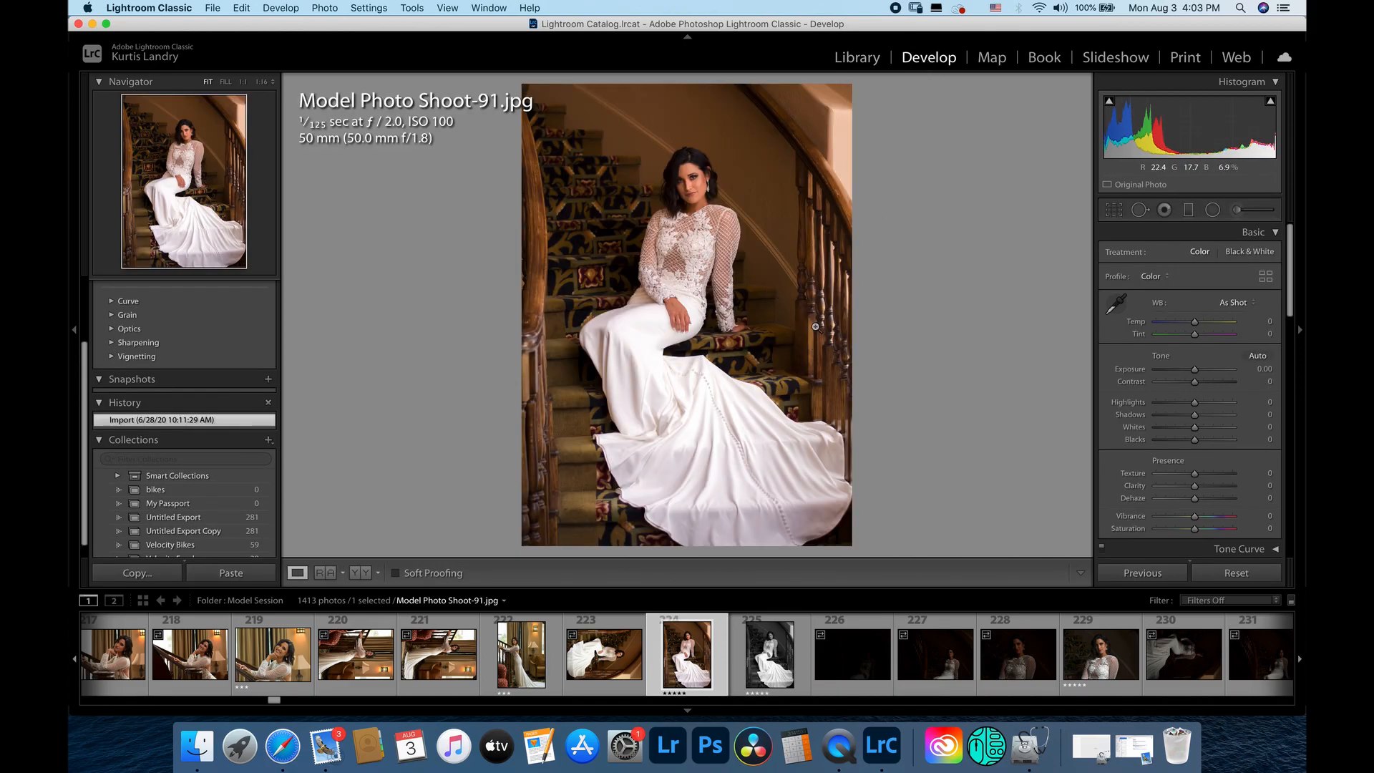
{"action": "mouse_move", "coordinate": [868, 331]}
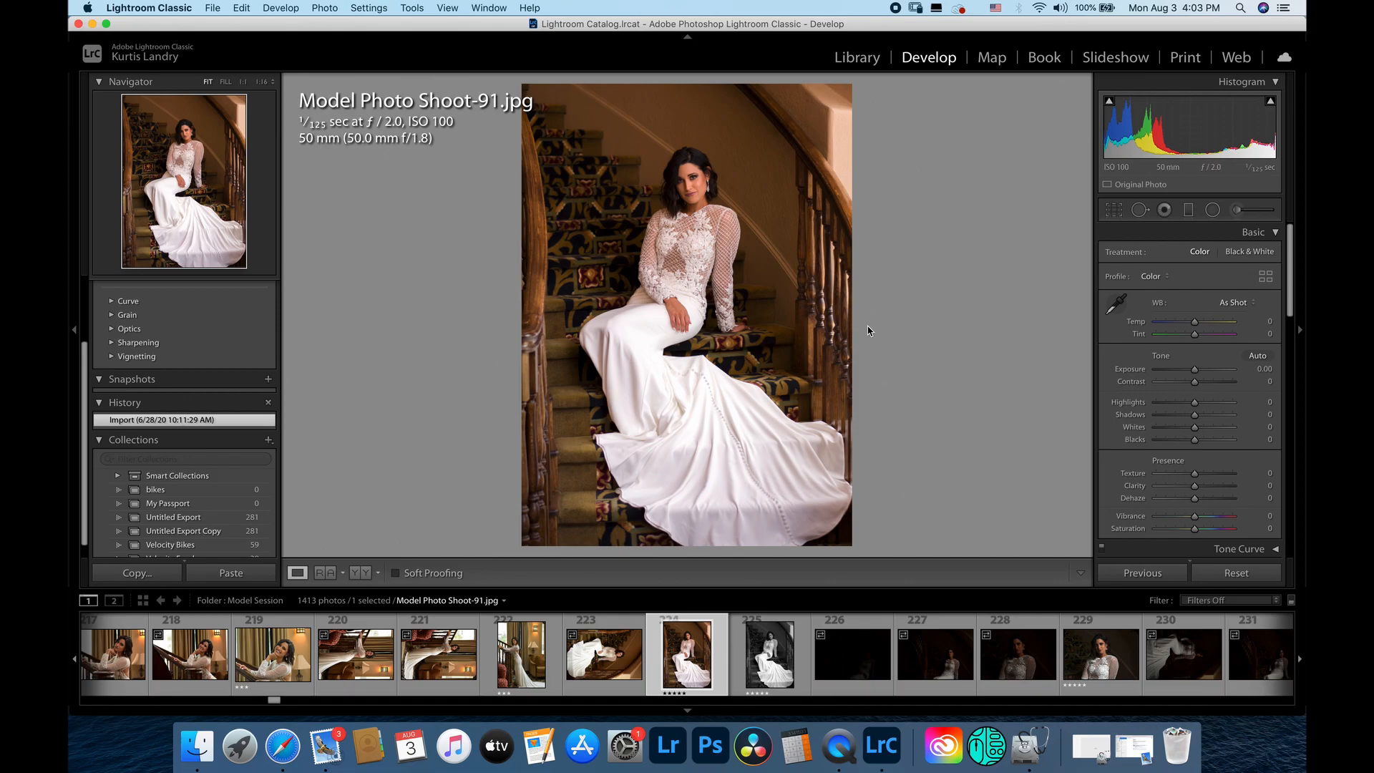
{"action": "mouse_move", "coordinate": [770, 445]}
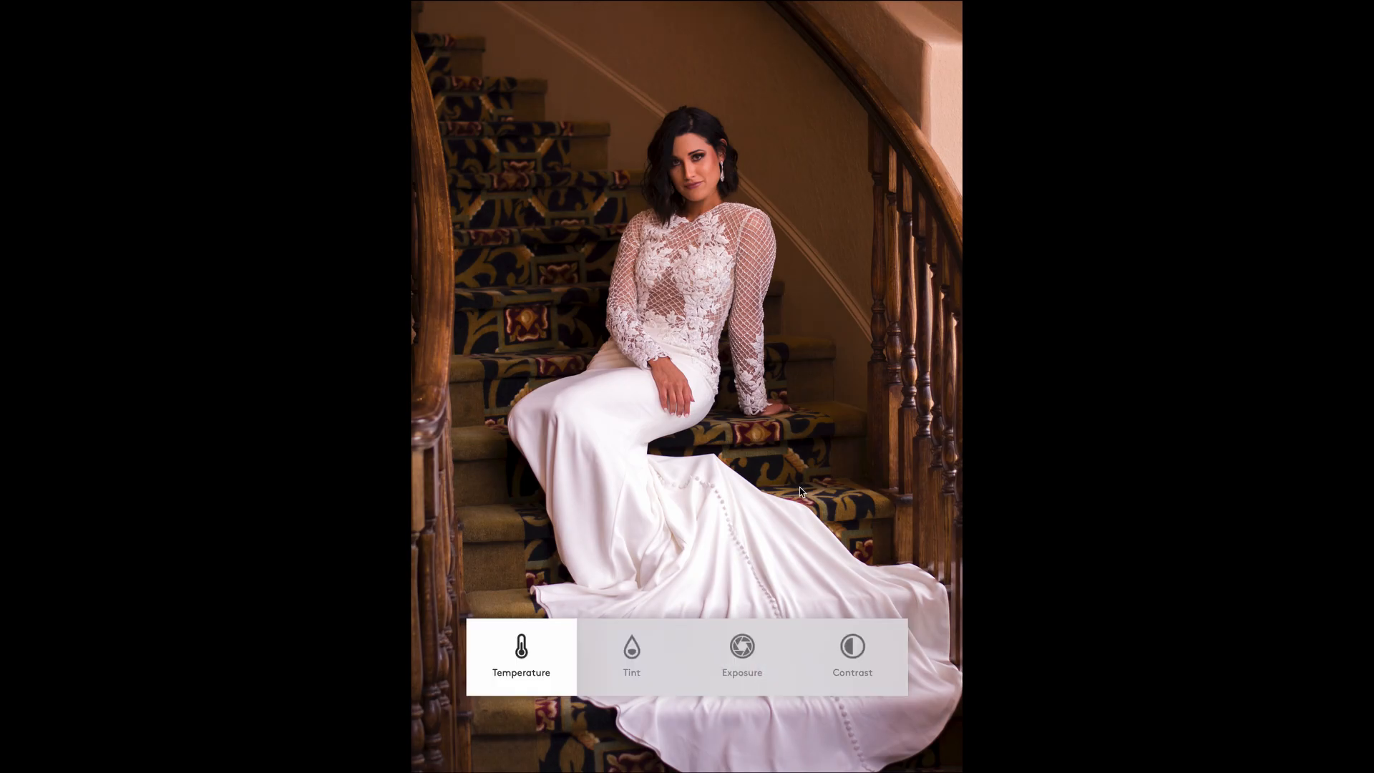
Step the crown overlay through Tint, Exposure and Contrast, setting +11, -0.28 and +1
{"action": "left_click", "coordinate": [631, 657]}
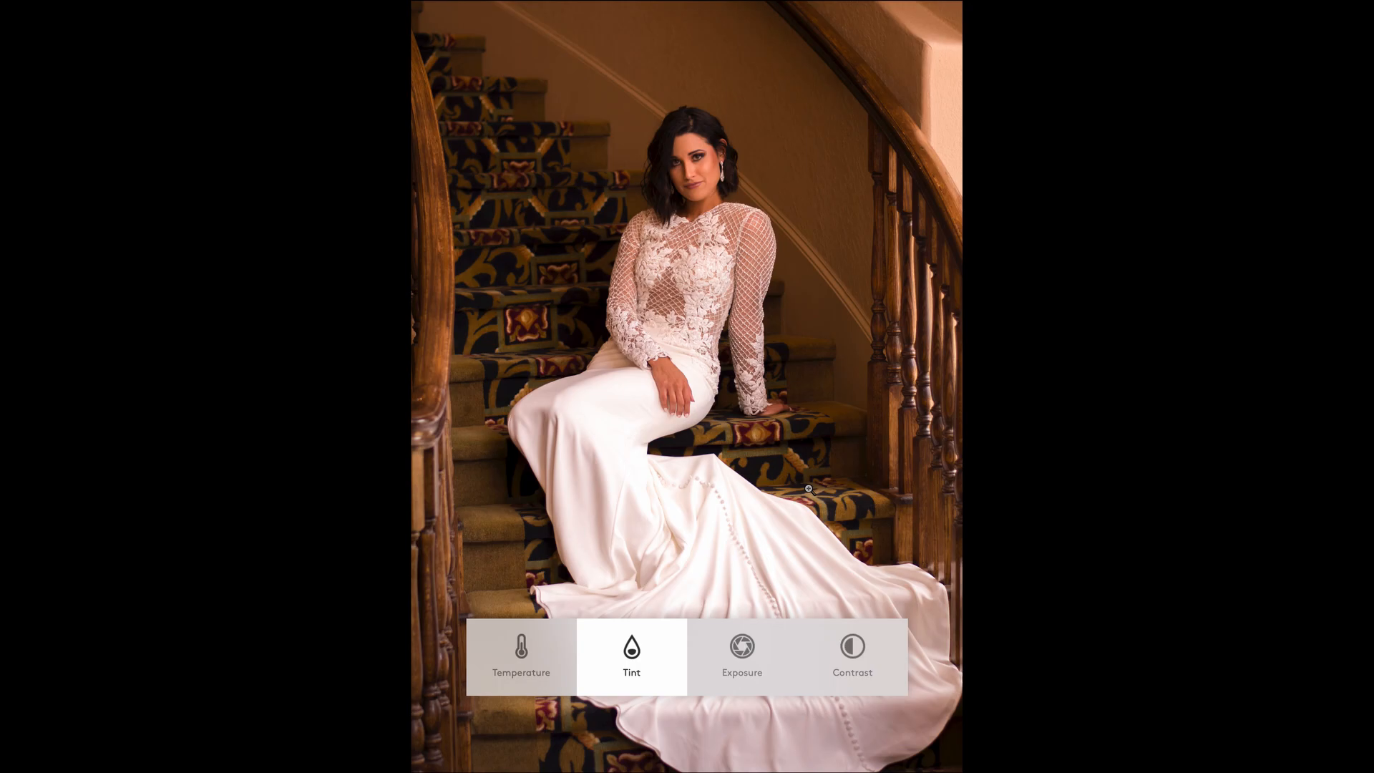
{"action": "left_click", "coordinate": [741, 656]}
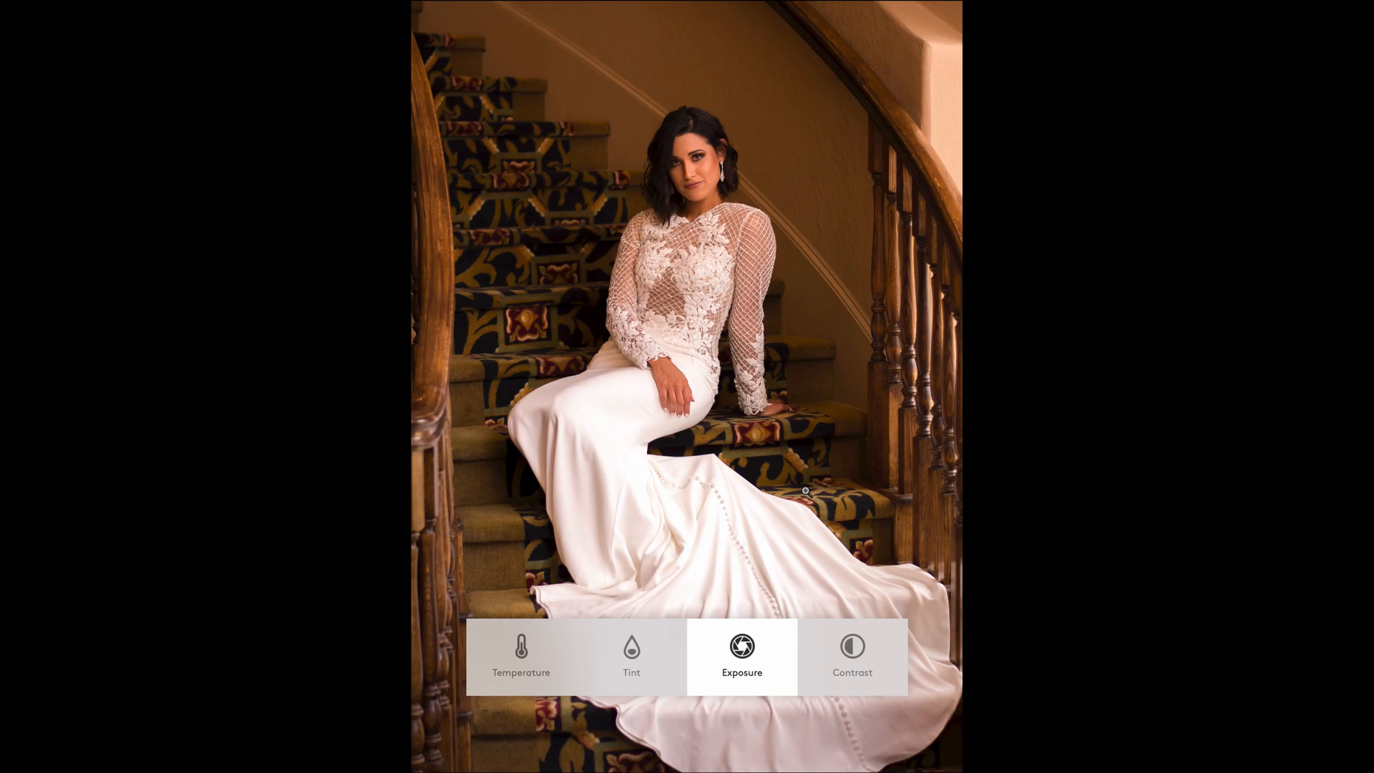
{"action": "left_click", "coordinate": [521, 657]}
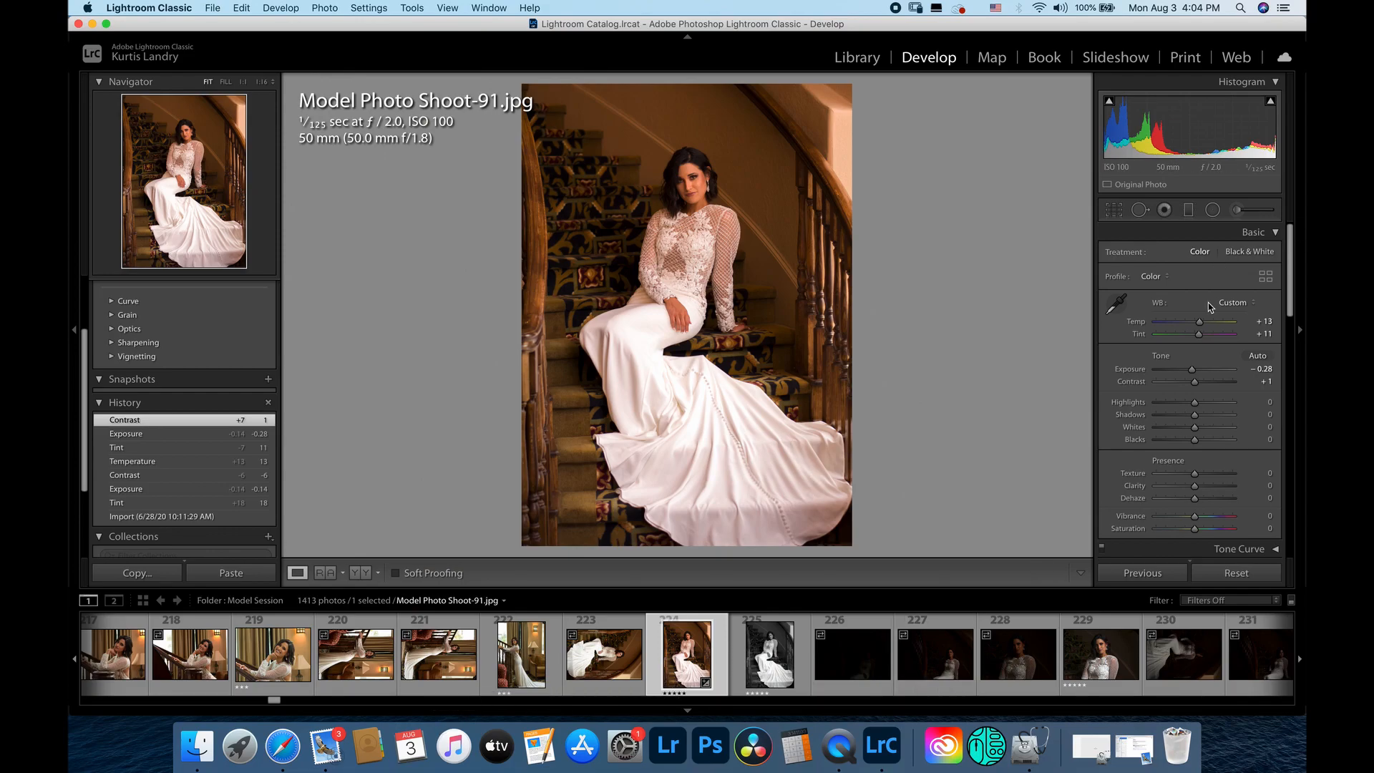
Return the crown overlay to Exposure and darken the portrait for a moodier look
{"action": "left_click", "coordinate": [1257, 354]}
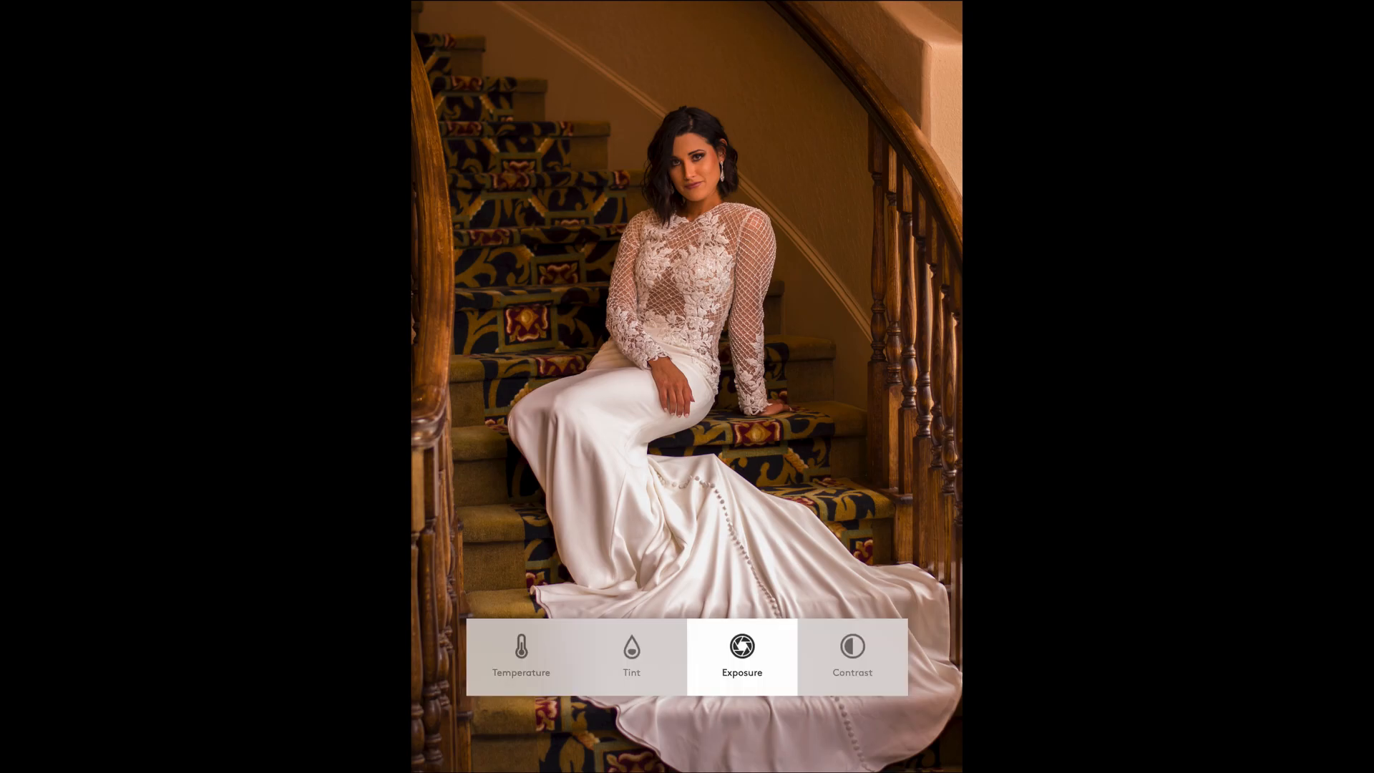
Cycle the crown overlay through Temperature and Tint to fine-tune the portrait's warmth
{"action": "left_click", "coordinate": [521, 657]}
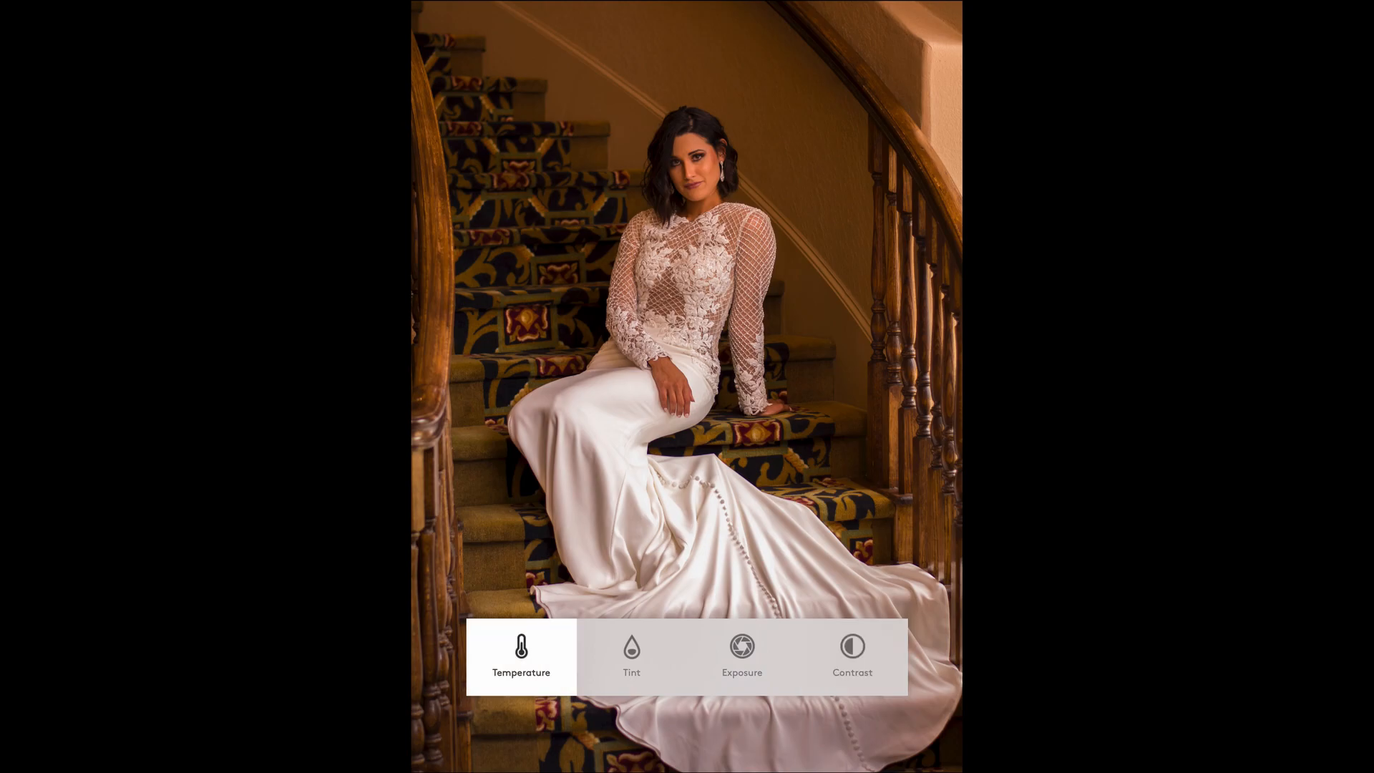
{"action": "left_click", "coordinate": [631, 656]}
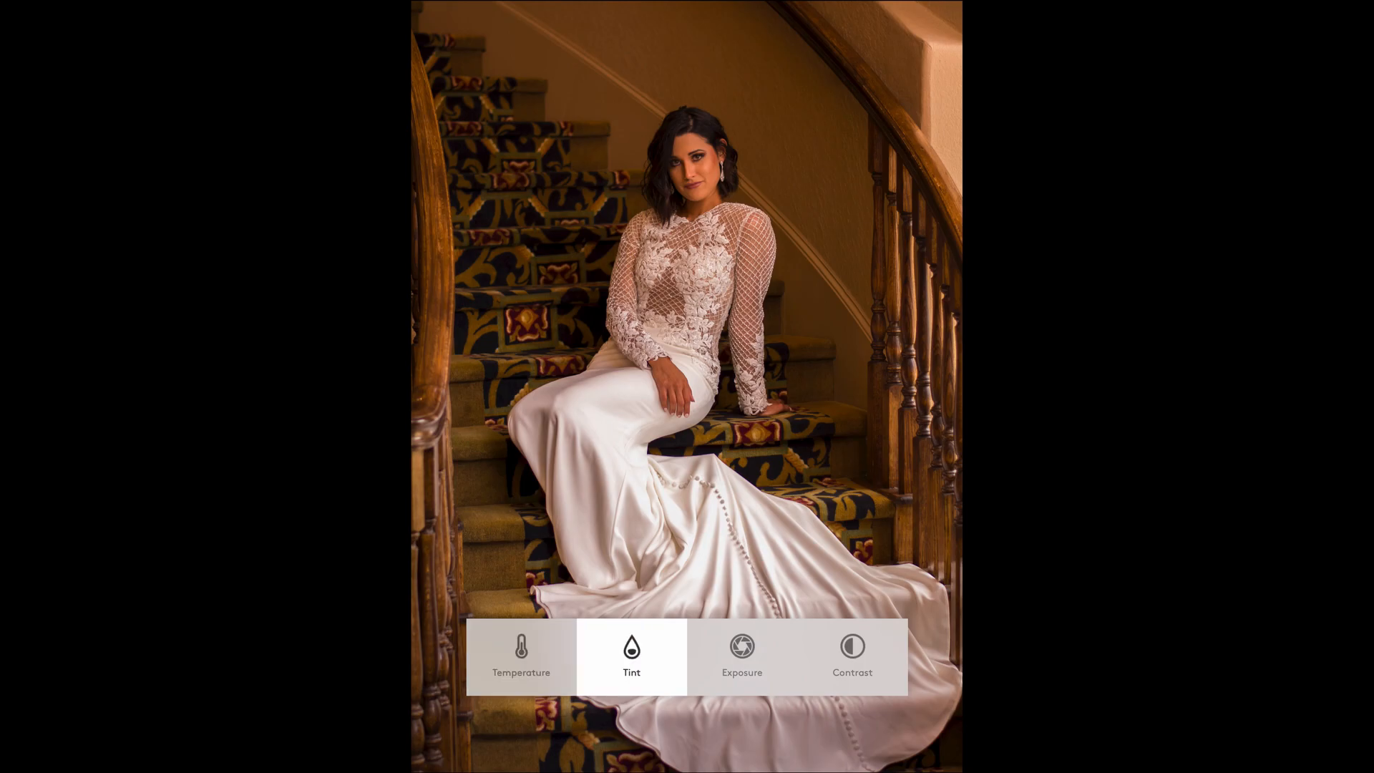
{"action": "left_click", "coordinate": [742, 655]}
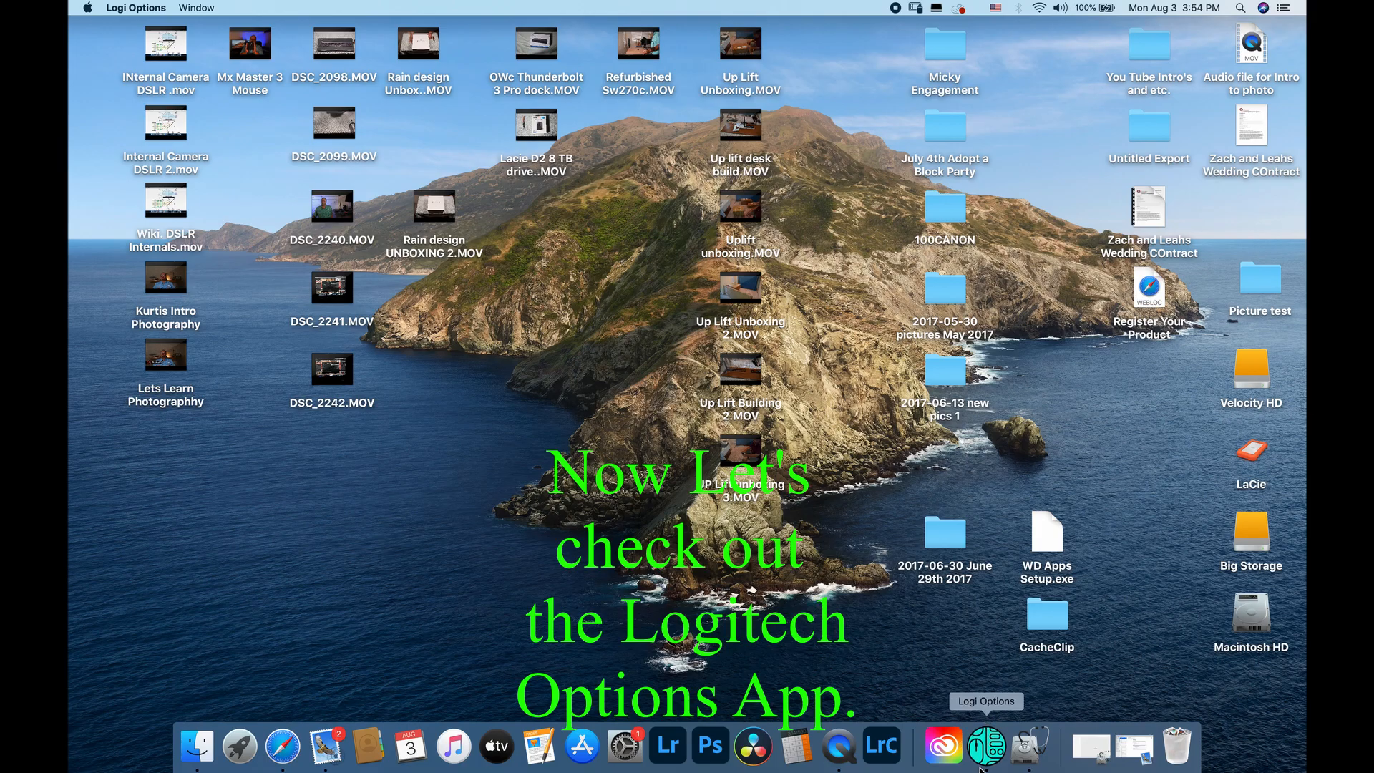
Bring up the Logi Options devices window listing the Craft keyboard and MX Master 3
{"action": "left_click", "coordinate": [985, 746]}
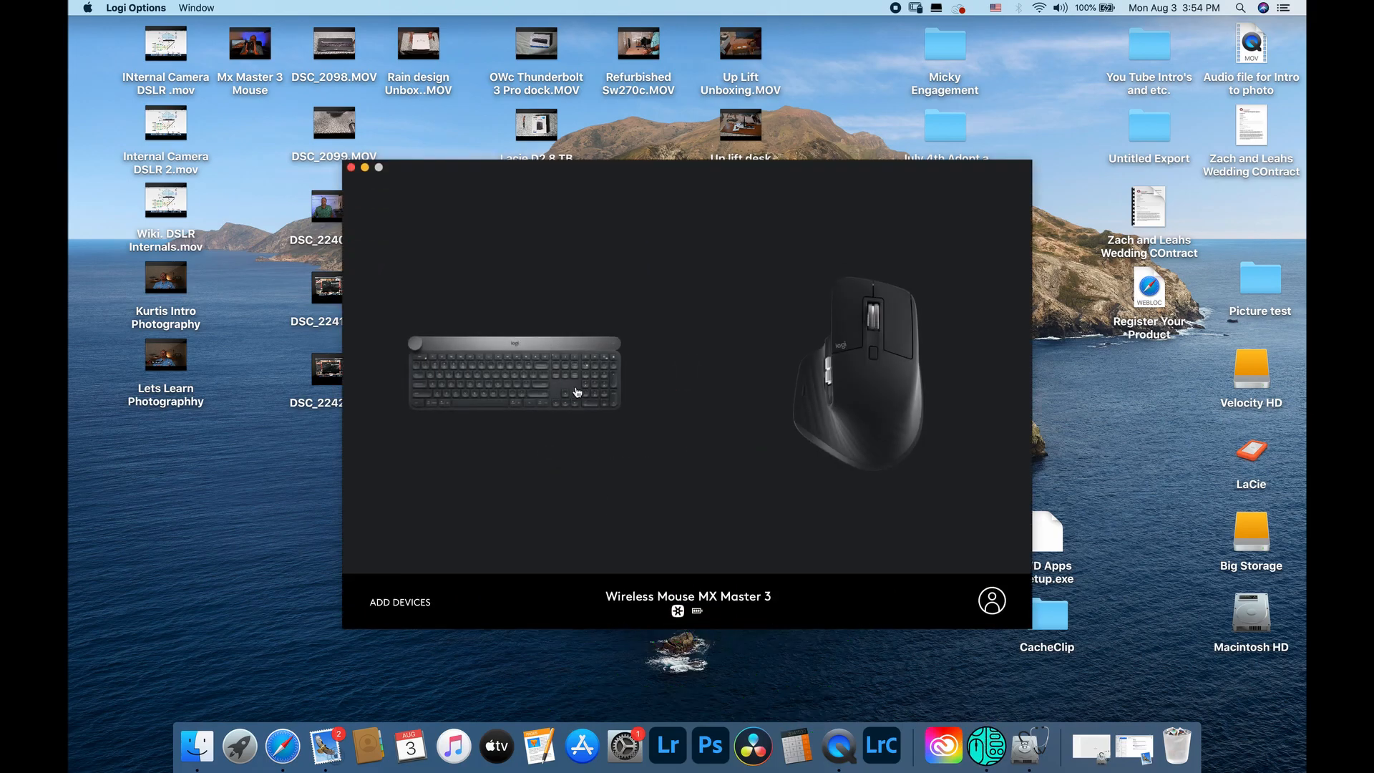
{"action": "left_click", "coordinate": [514, 372]}
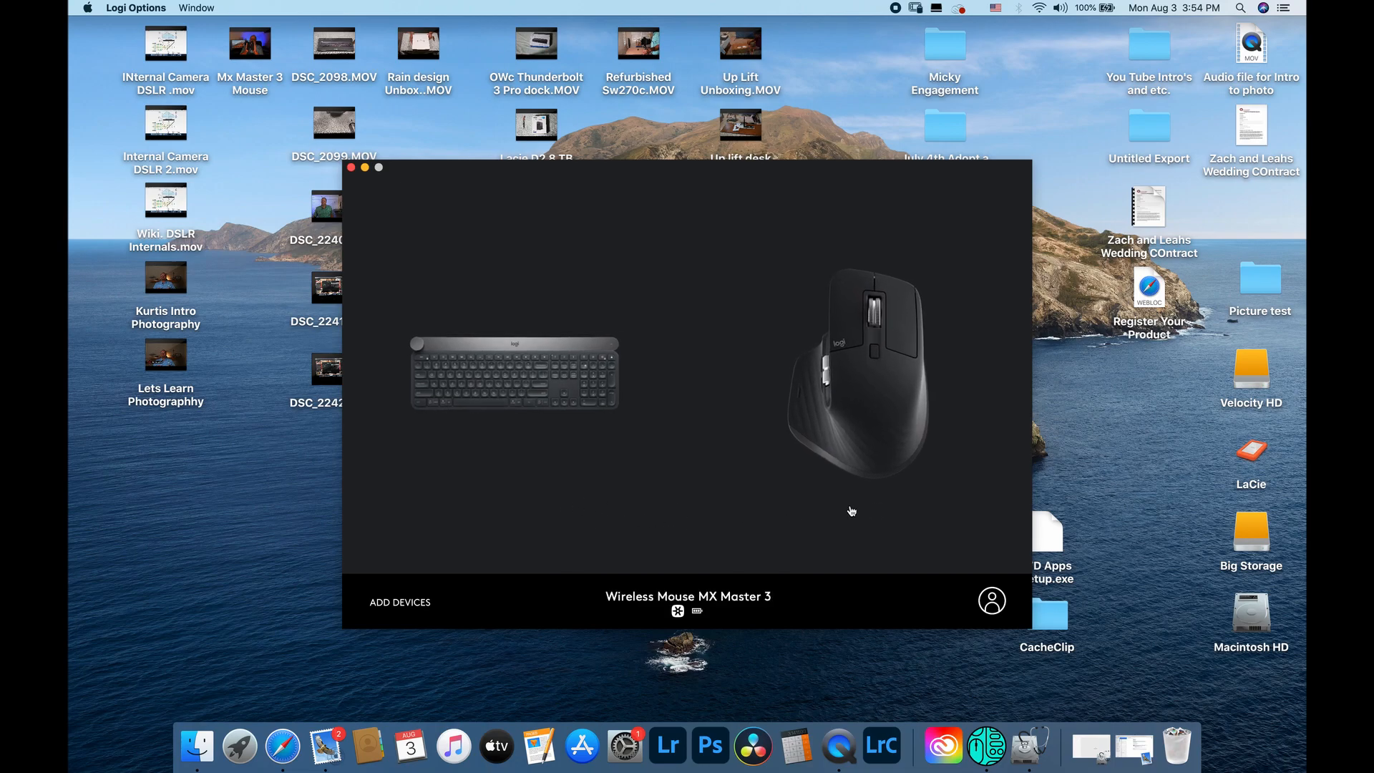
{"action": "mouse_move", "coordinate": [878, 428]}
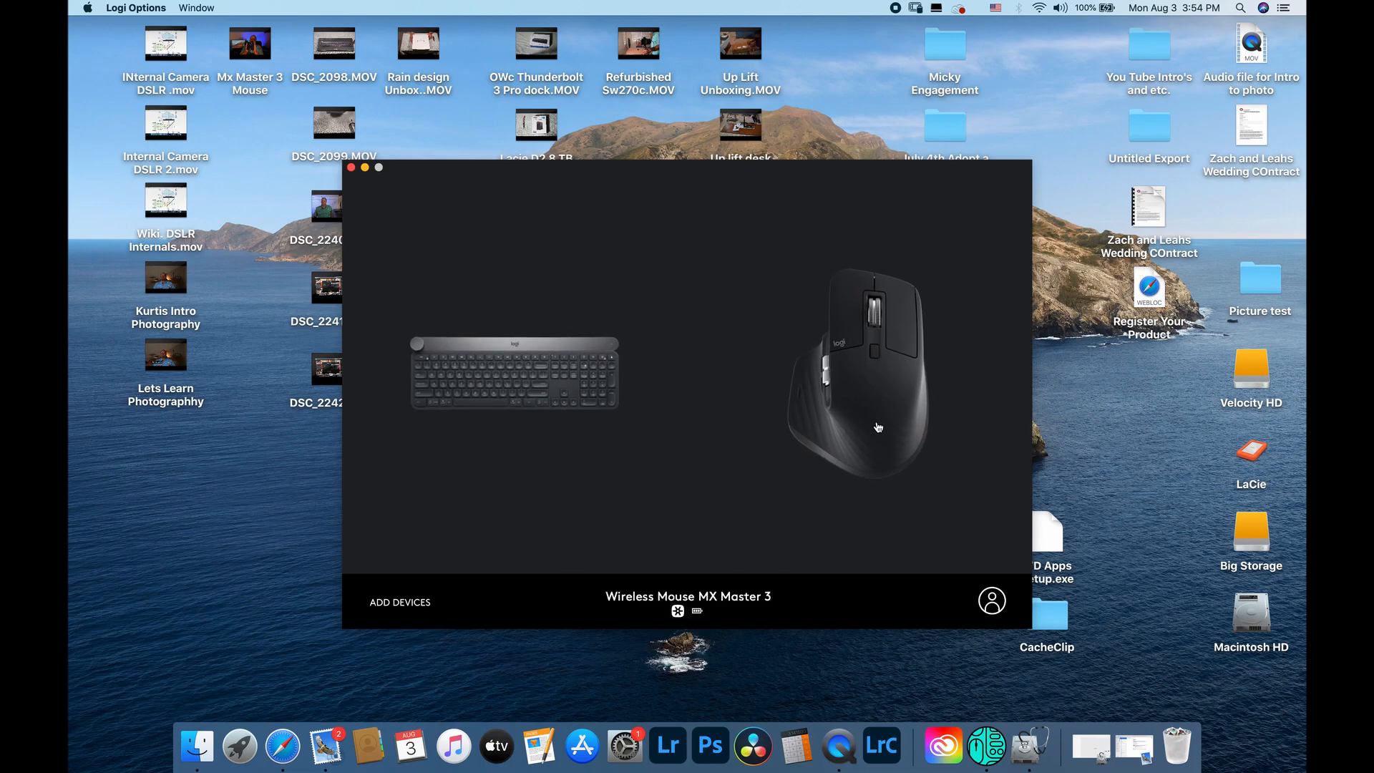
{"action": "left_click", "coordinate": [514, 372]}
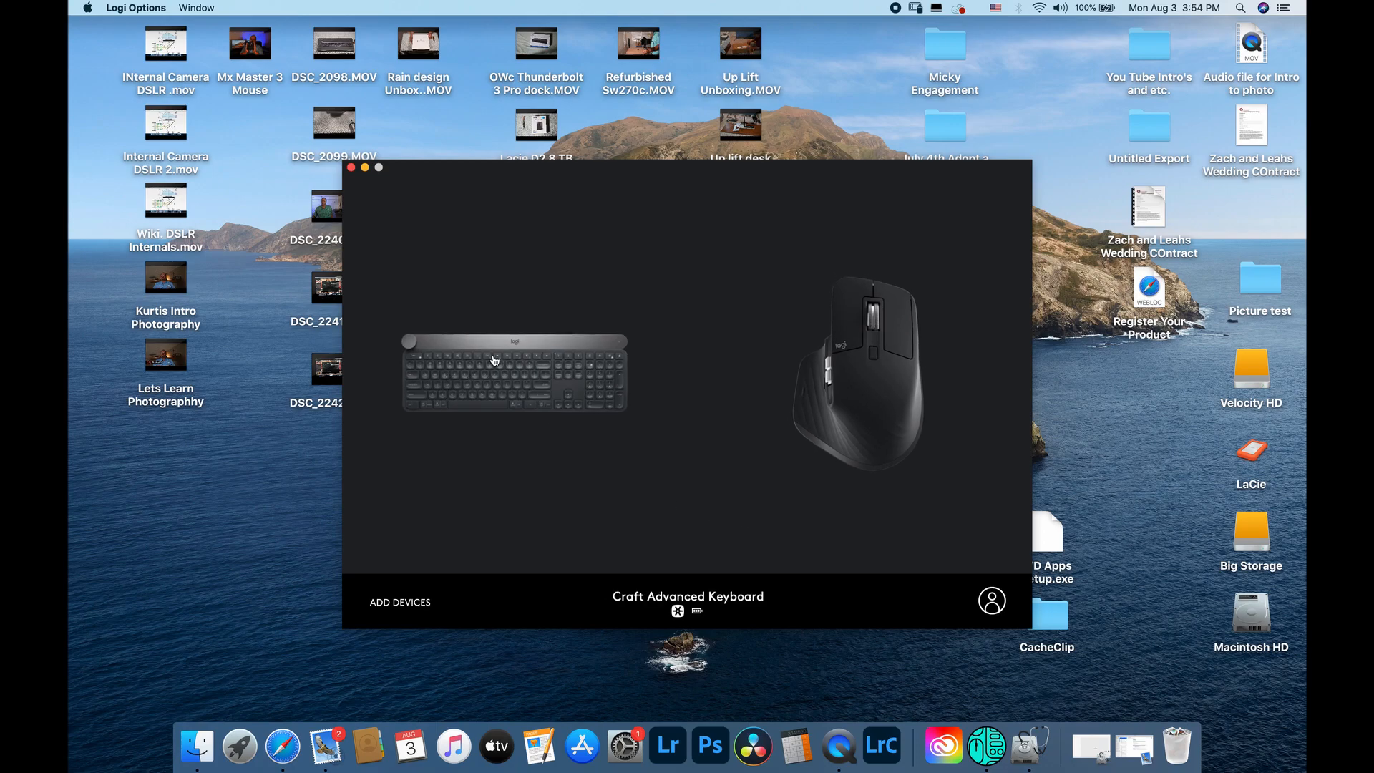
Enter the Craft keyboard settings and review its Crown and Easy-Switch pages
{"action": "left_click", "coordinate": [512, 373]}
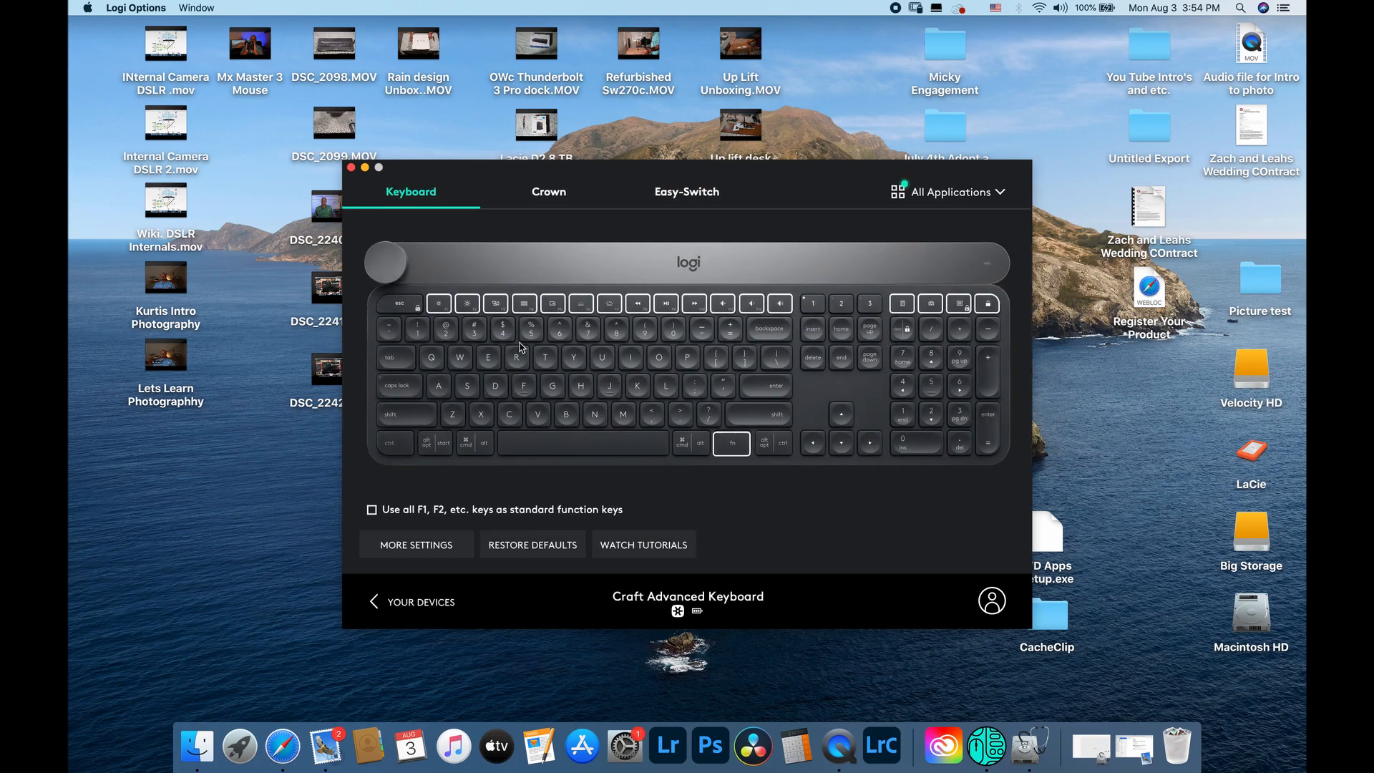
{"action": "mouse_move", "coordinate": [550, 325]}
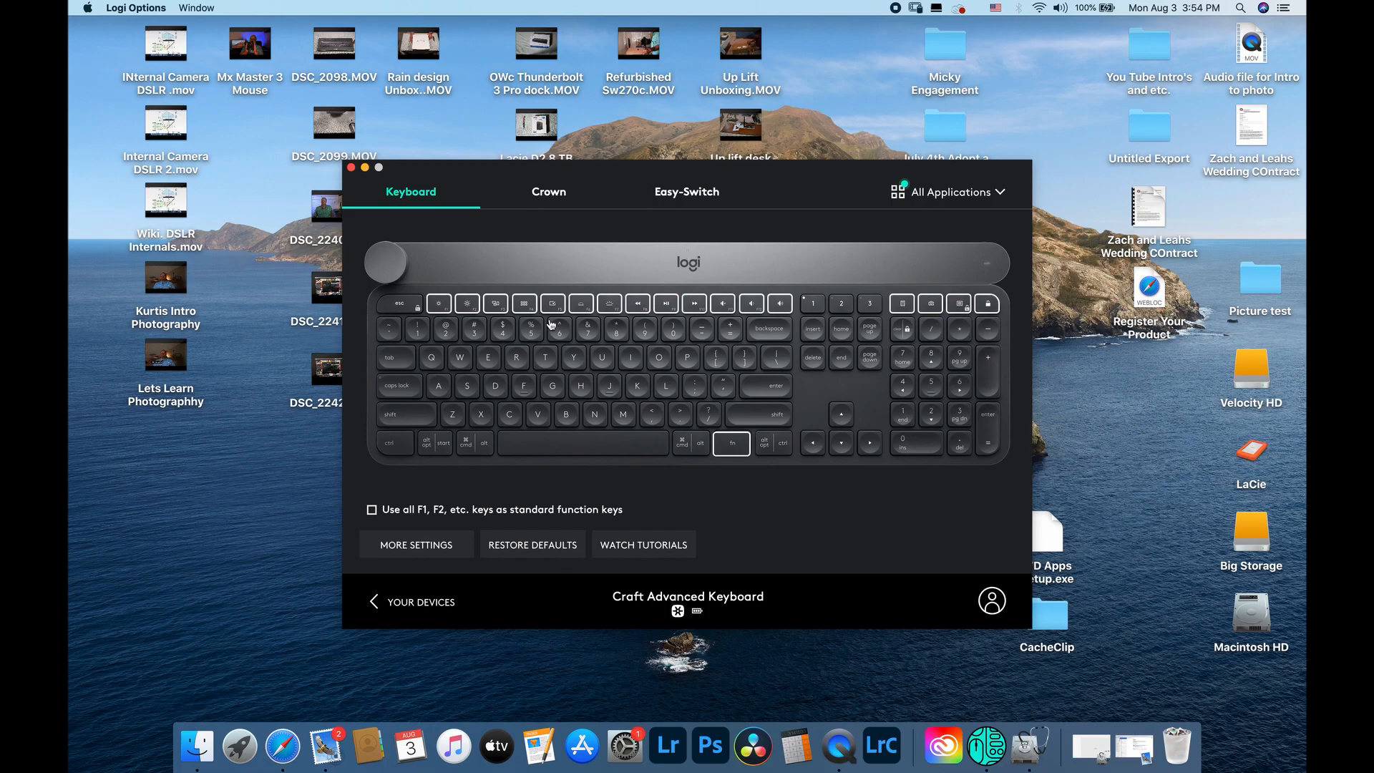
{"action": "mouse_move", "coordinate": [629, 280]}
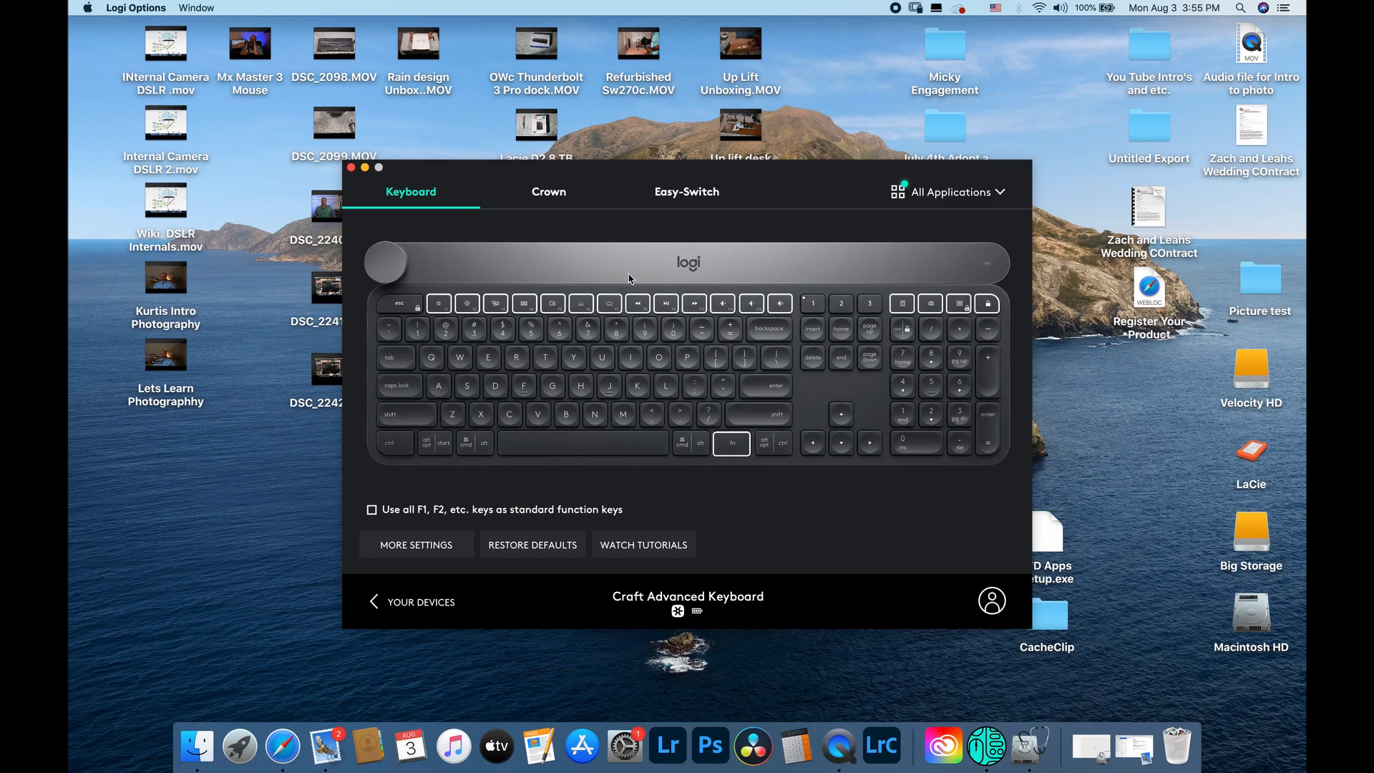
{"action": "mouse_move", "coordinate": [464, 213]}
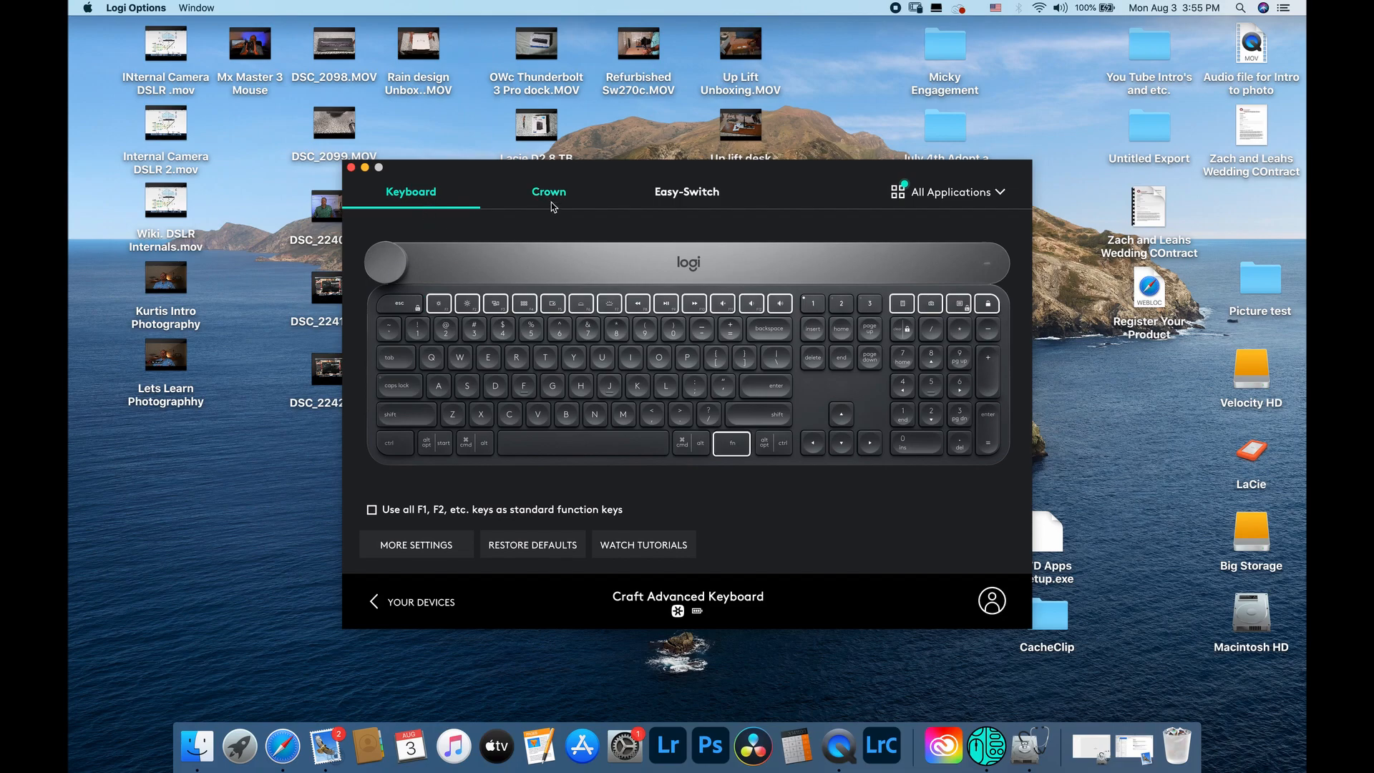
{"action": "left_click", "coordinate": [548, 190]}
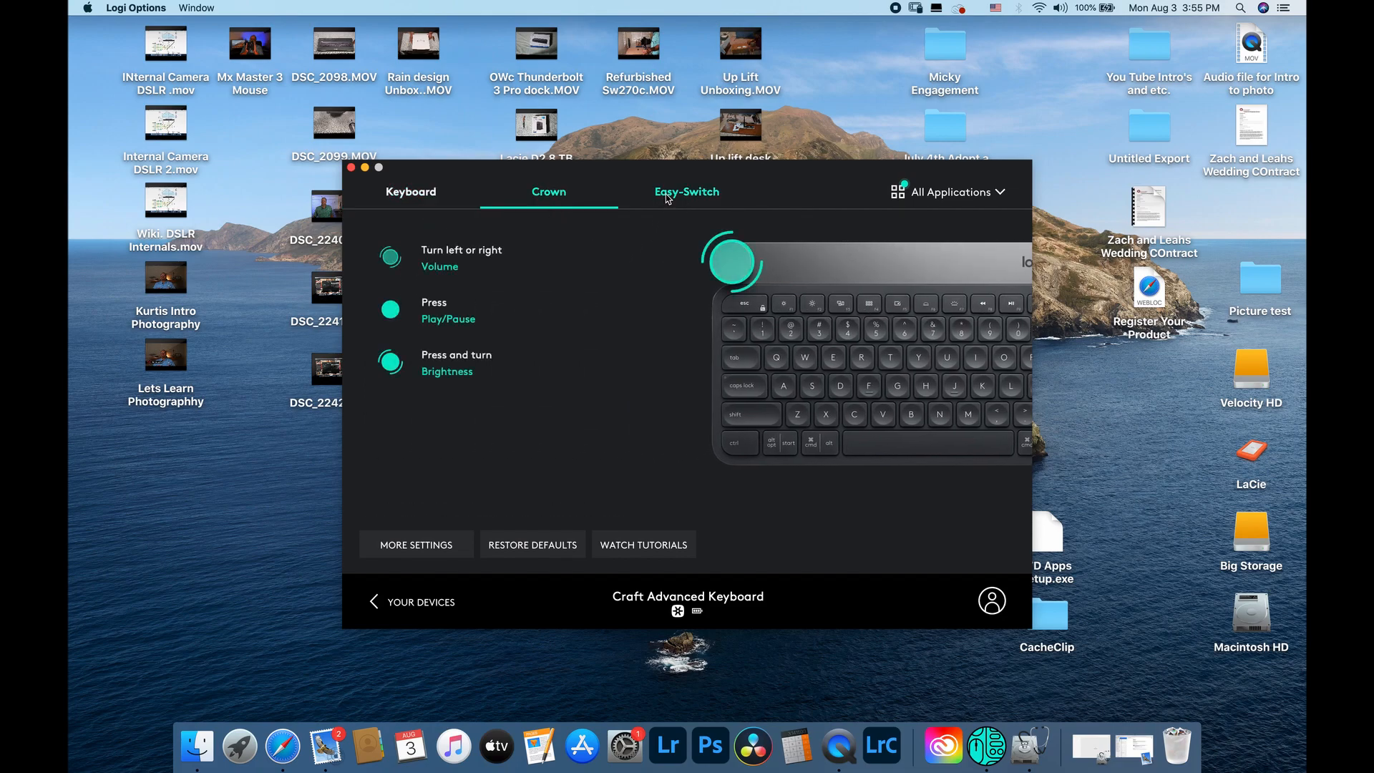
{"action": "left_click", "coordinate": [686, 191]}
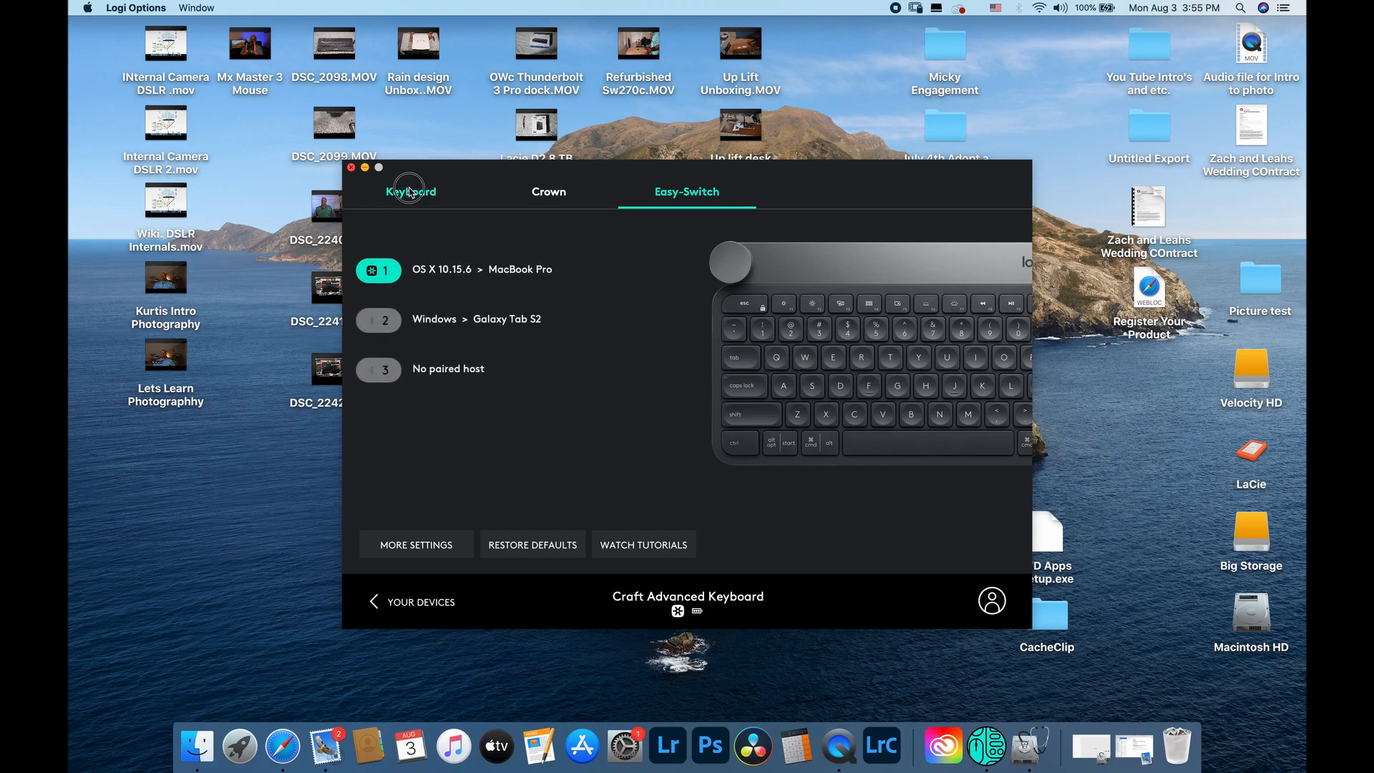
Return to the key layout and drop down the All Applications profile list
{"action": "left_click", "coordinate": [410, 190]}
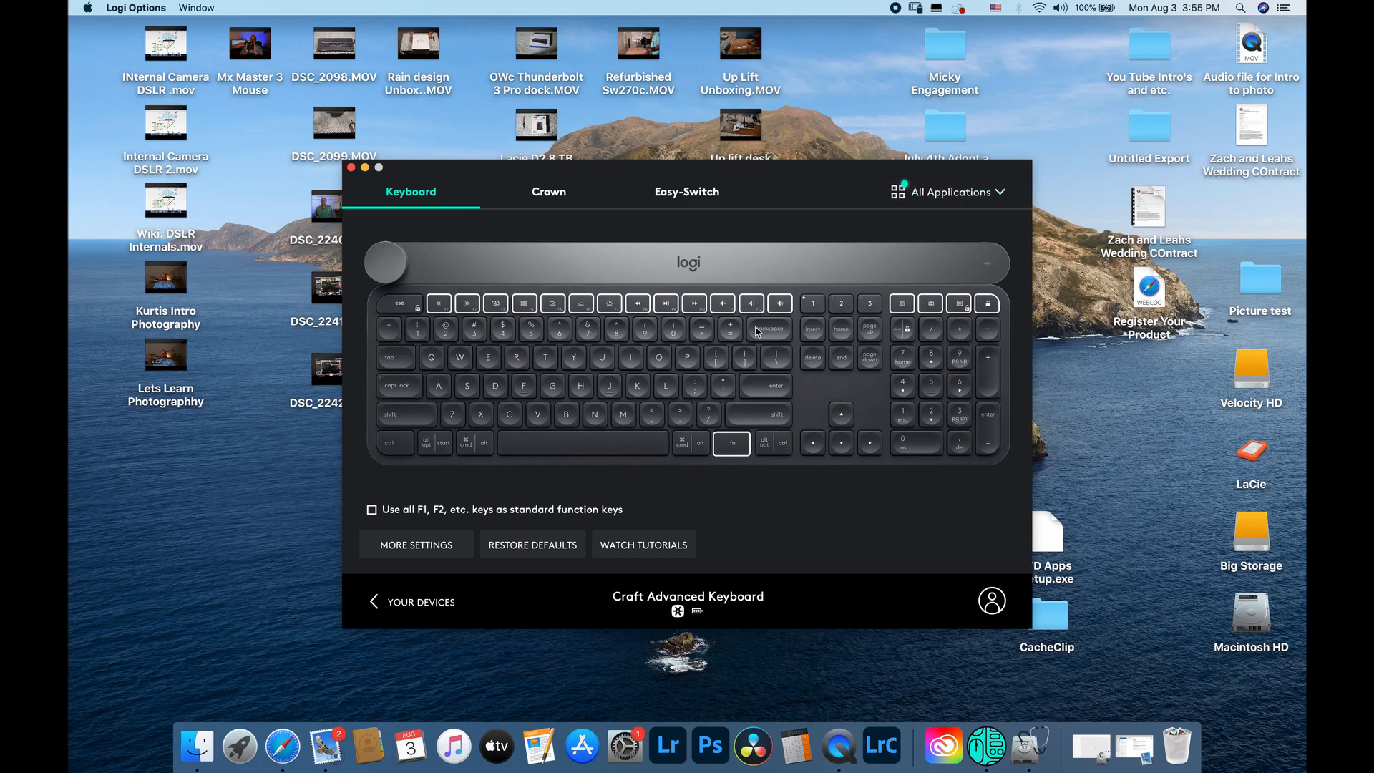
{"action": "left_click", "coordinate": [950, 192]}
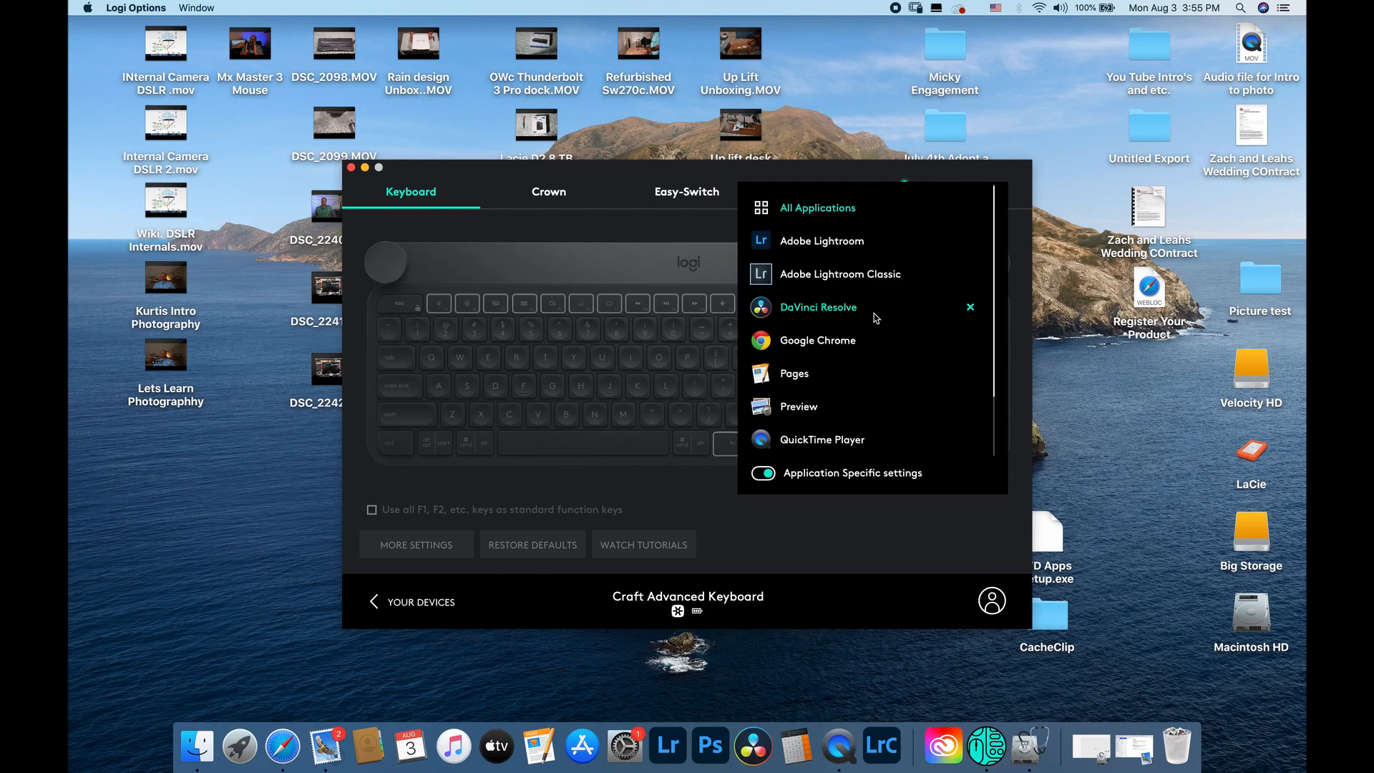
Show the Adobe Lightroom Classic key profile, then switch back to All Applications
{"action": "left_click", "coordinate": [839, 274]}
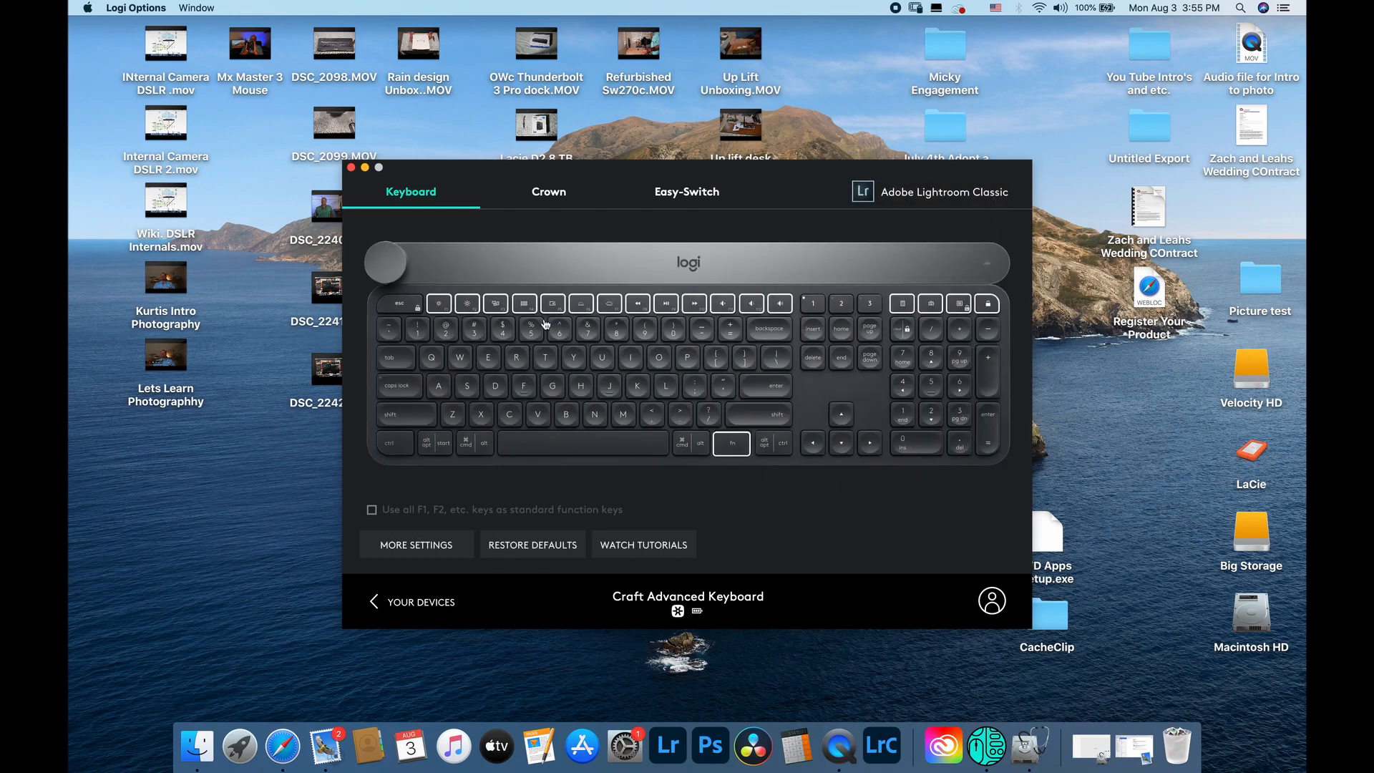
{"action": "mouse_move", "coordinate": [756, 317]}
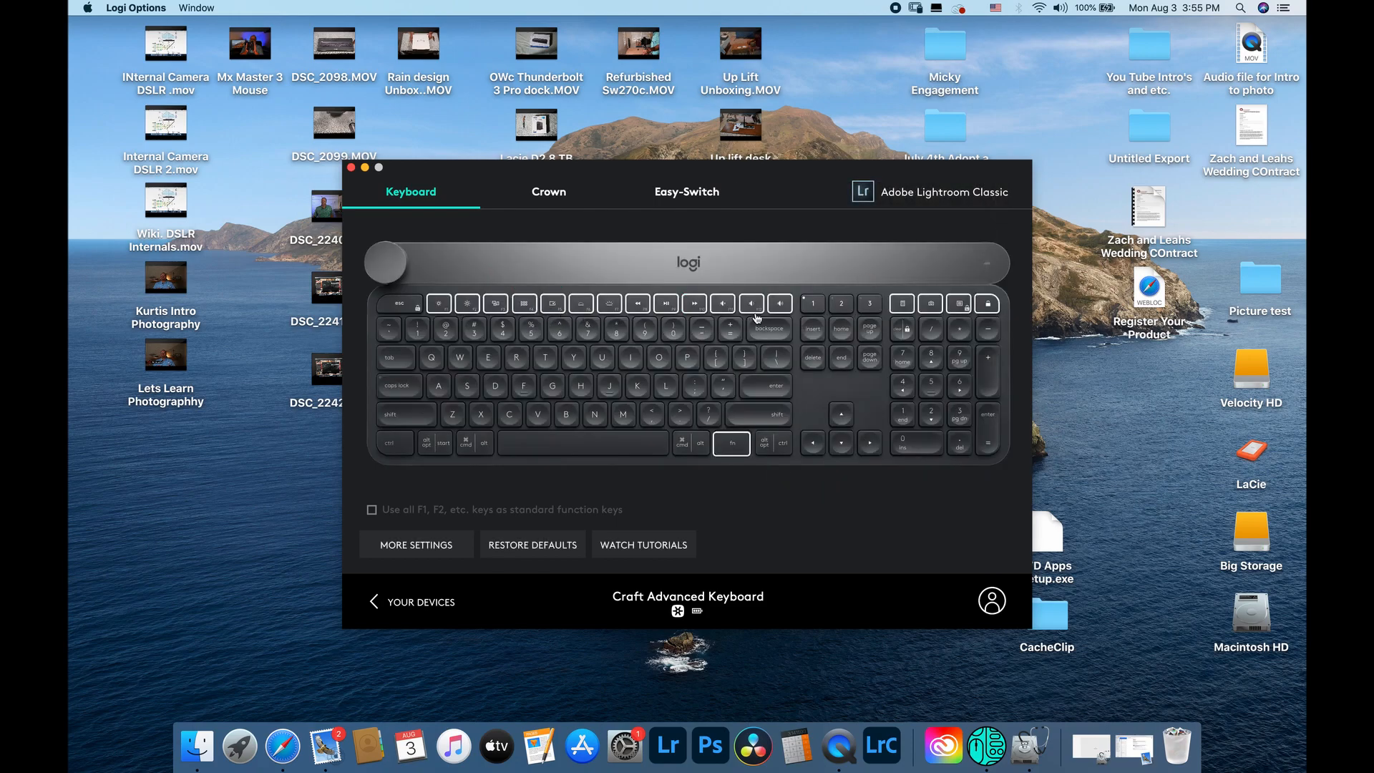
{"action": "mouse_move", "coordinate": [583, 287]}
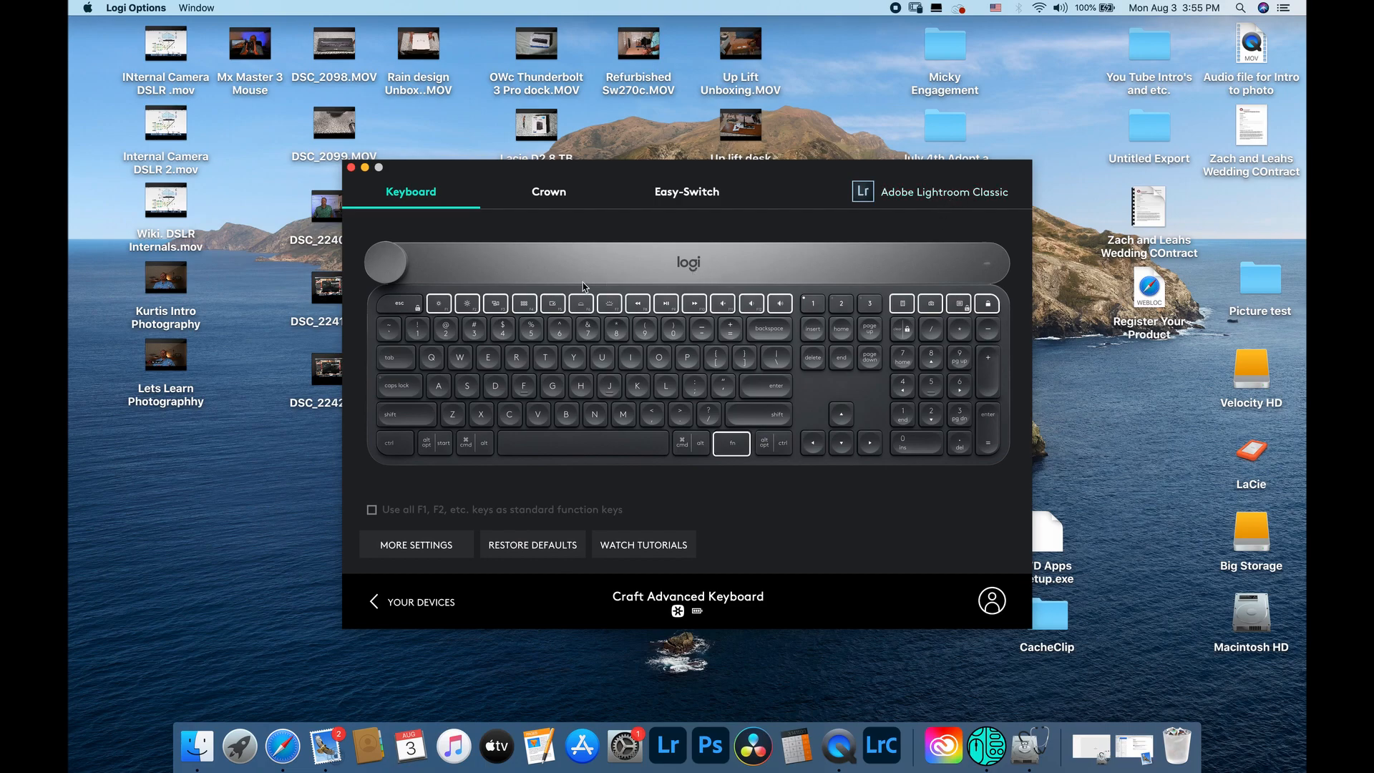
{"action": "mouse_move", "coordinate": [861, 212]}
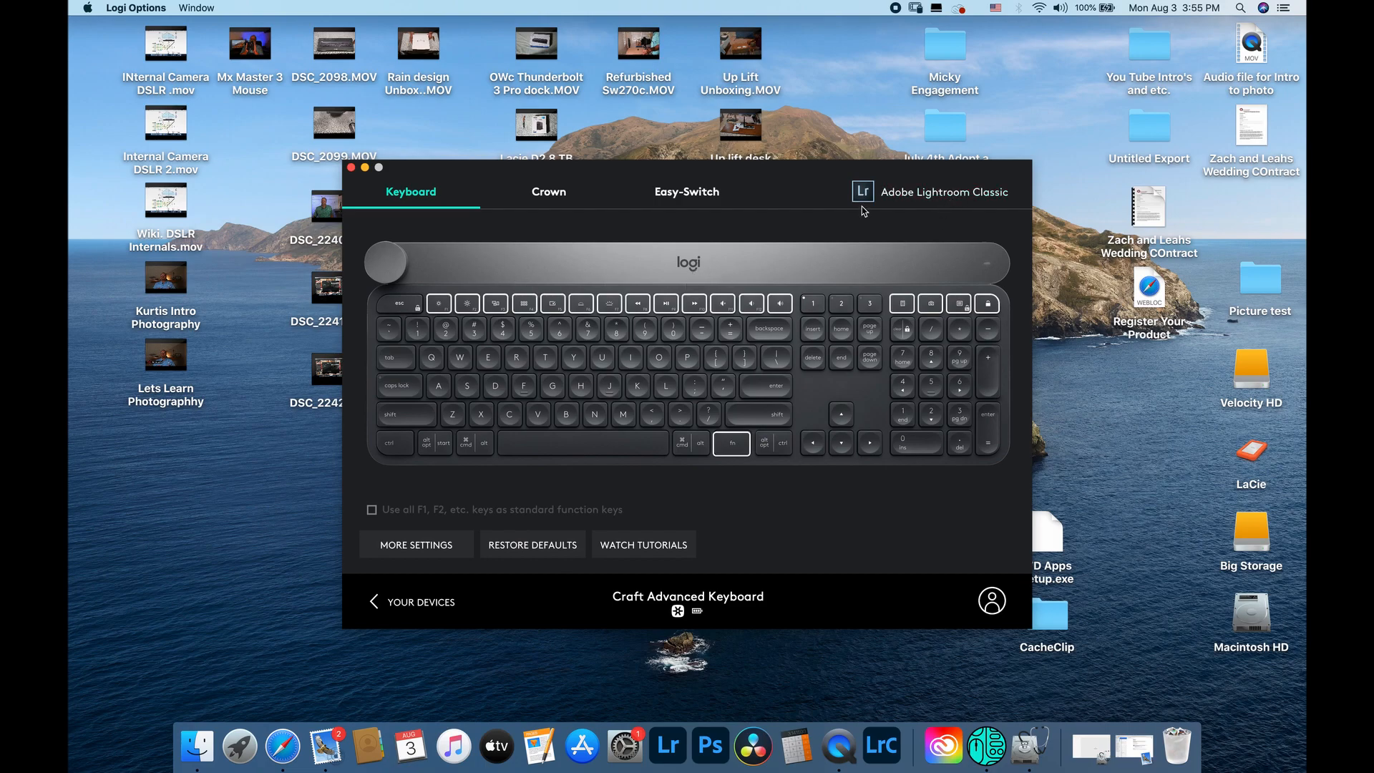
{"action": "left_click", "coordinate": [933, 192]}
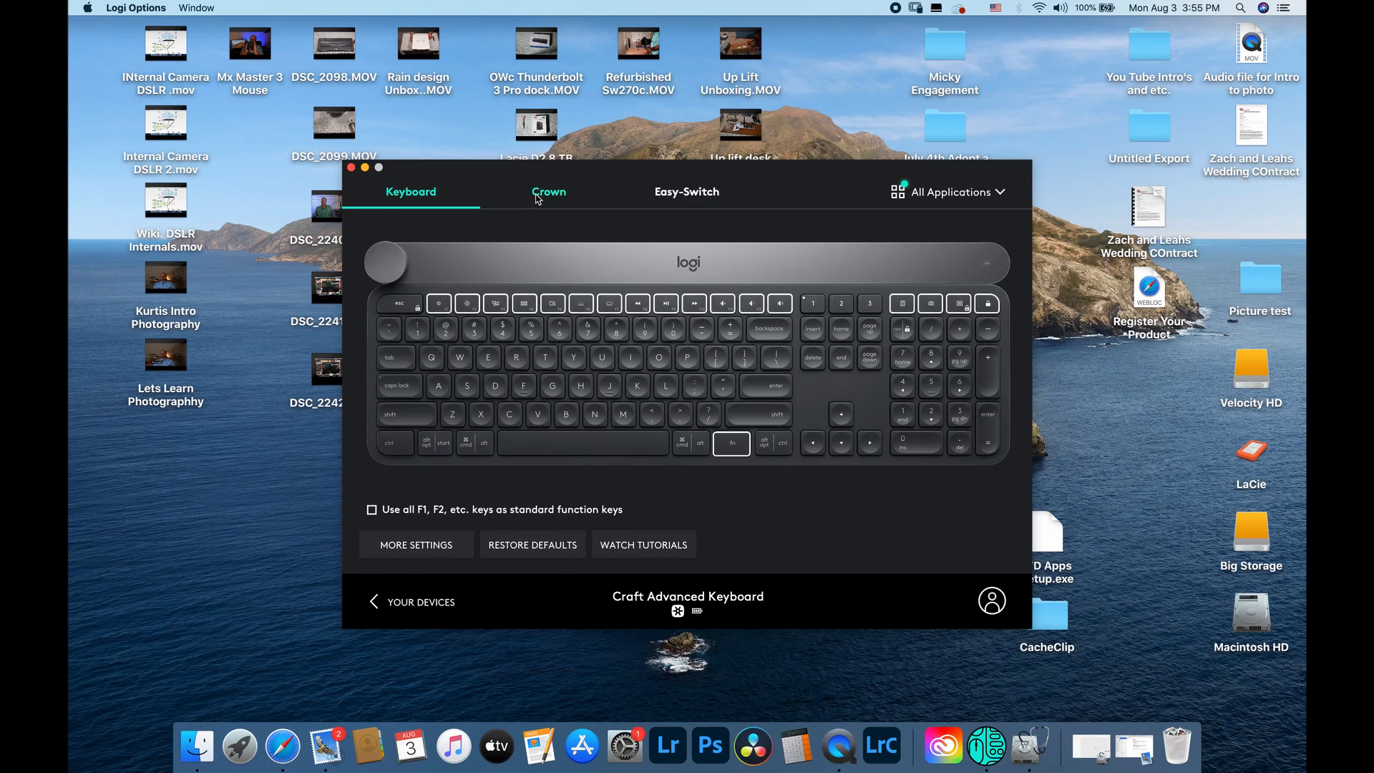
{"action": "left_click", "coordinate": [549, 191]}
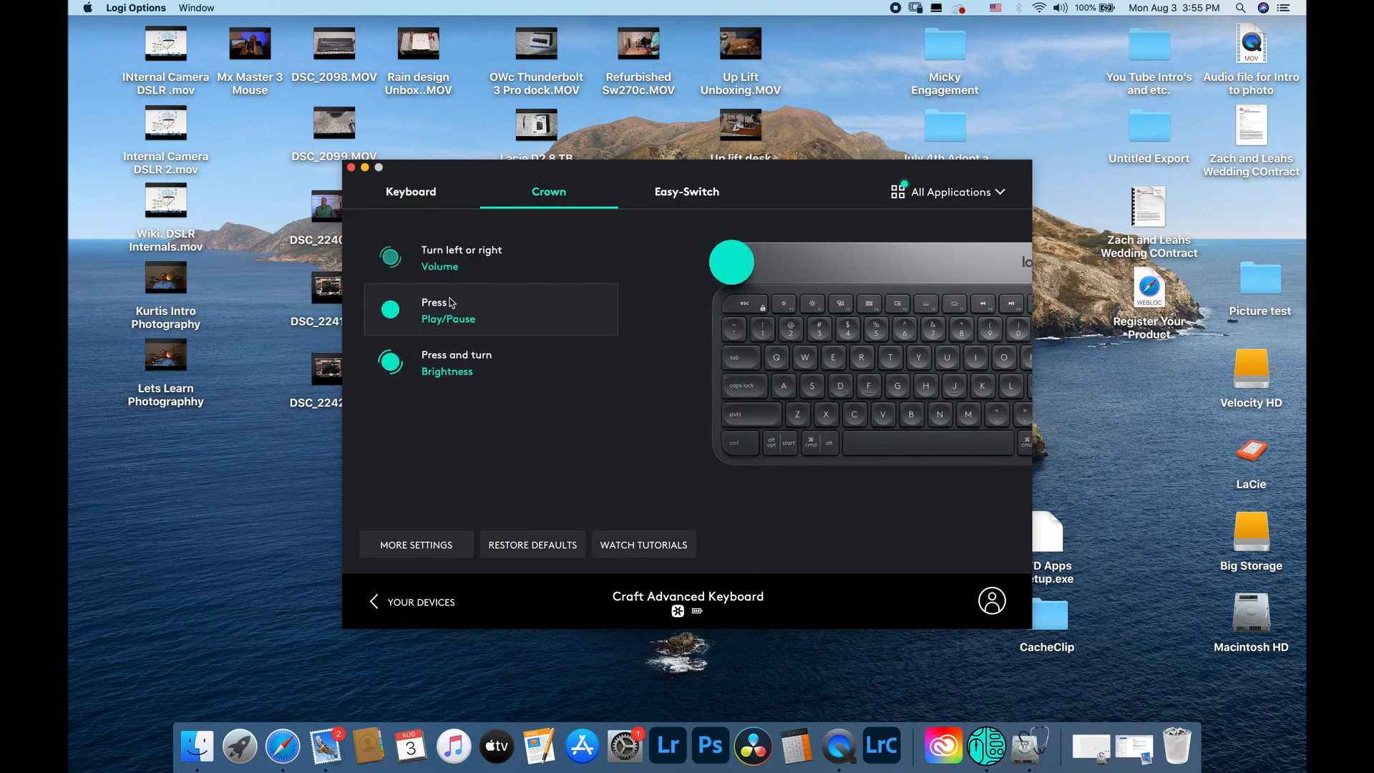
{"action": "left_click", "coordinate": [491, 258]}
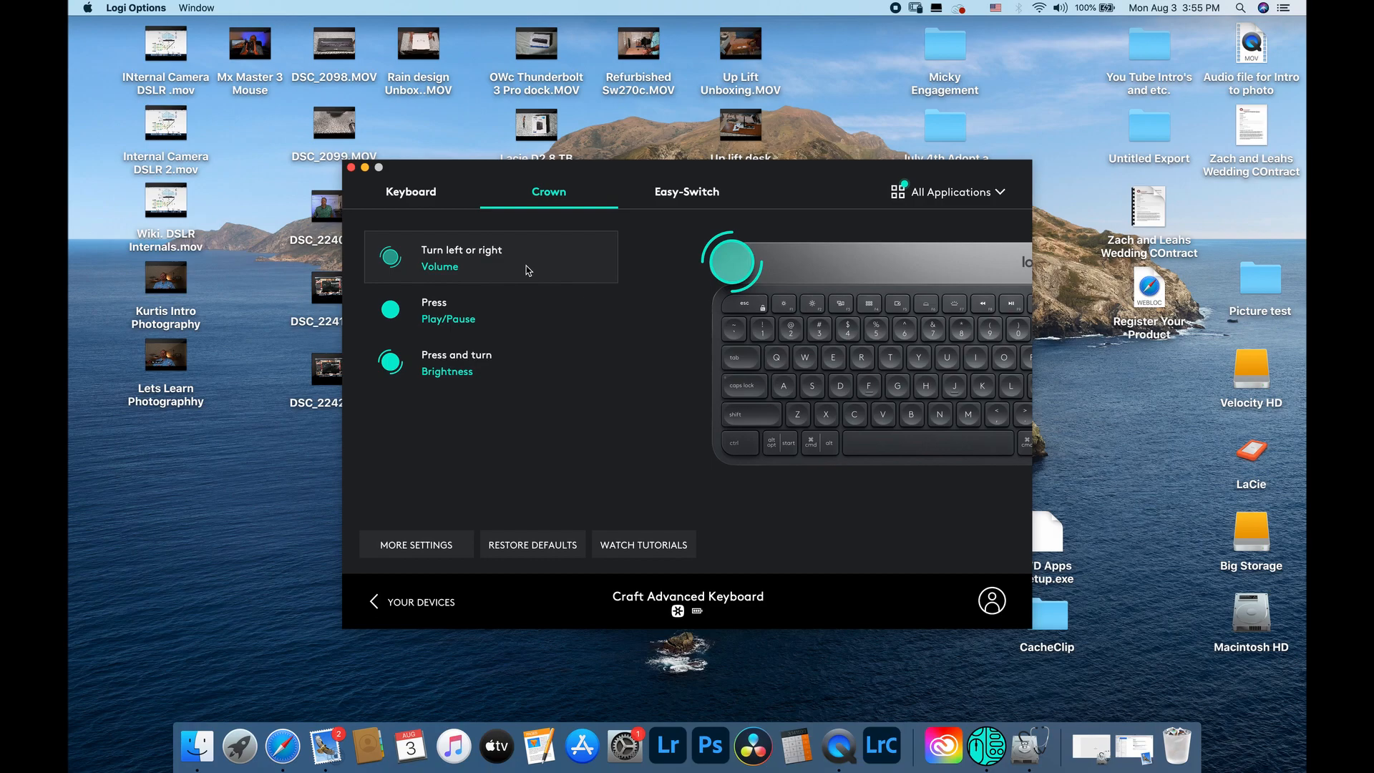
{"action": "mouse_move", "coordinate": [521, 316]}
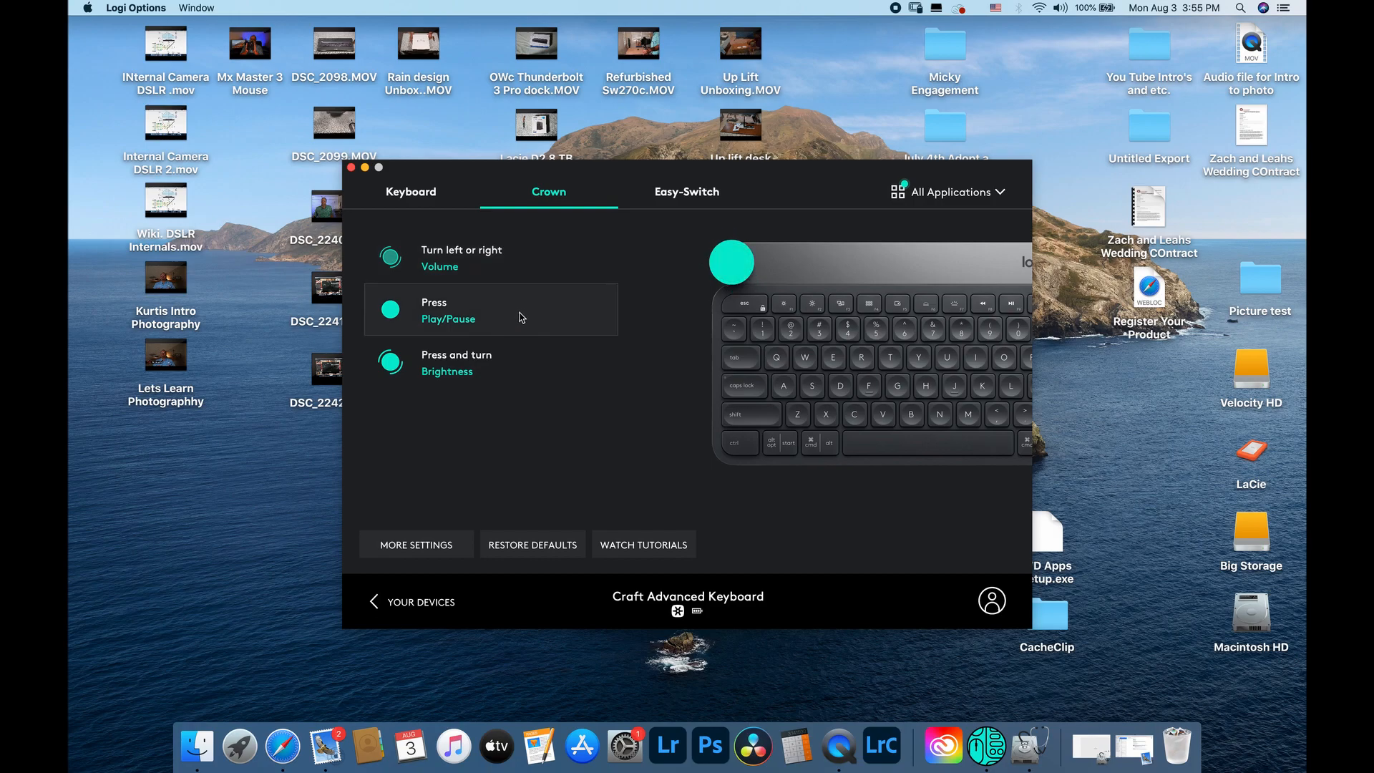
{"action": "left_click", "coordinate": [491, 256]}
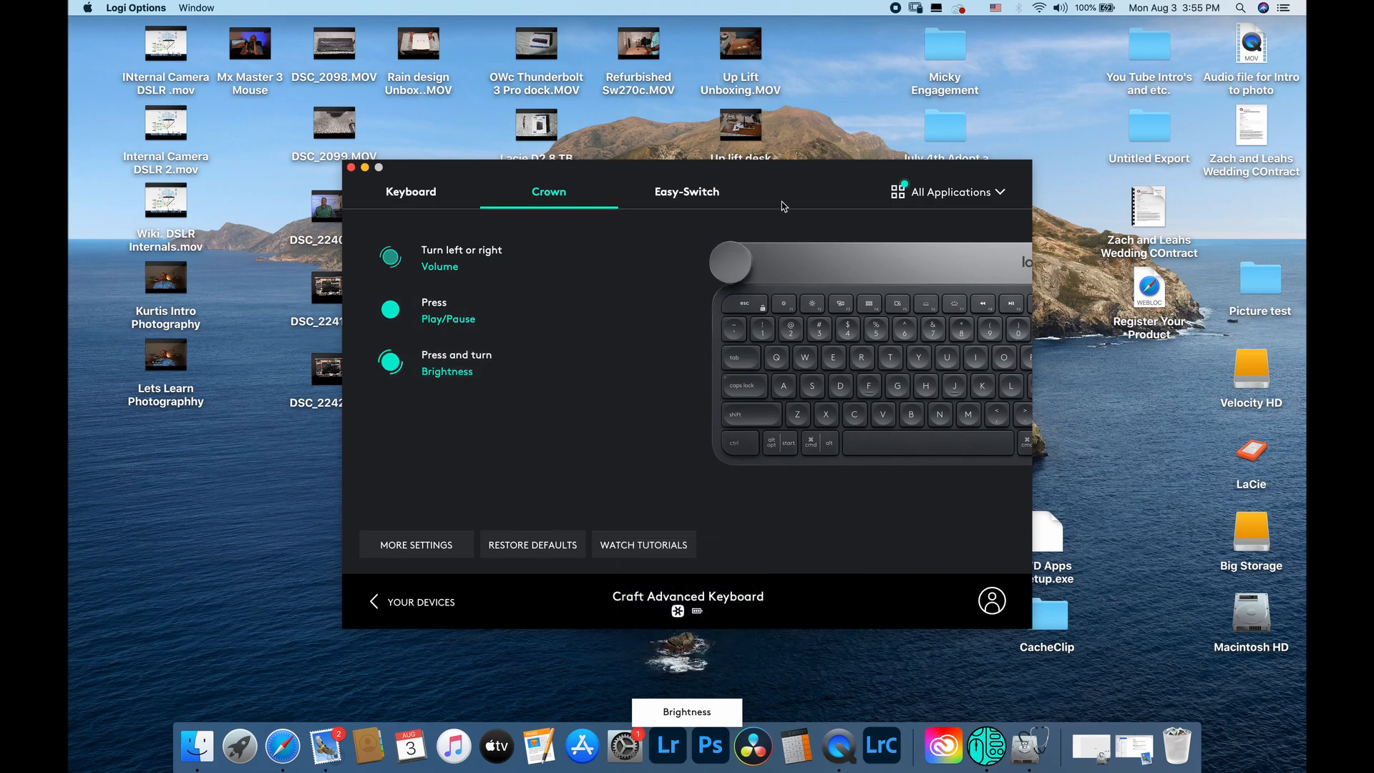
{"action": "mouse_move", "coordinate": [996, 210]}
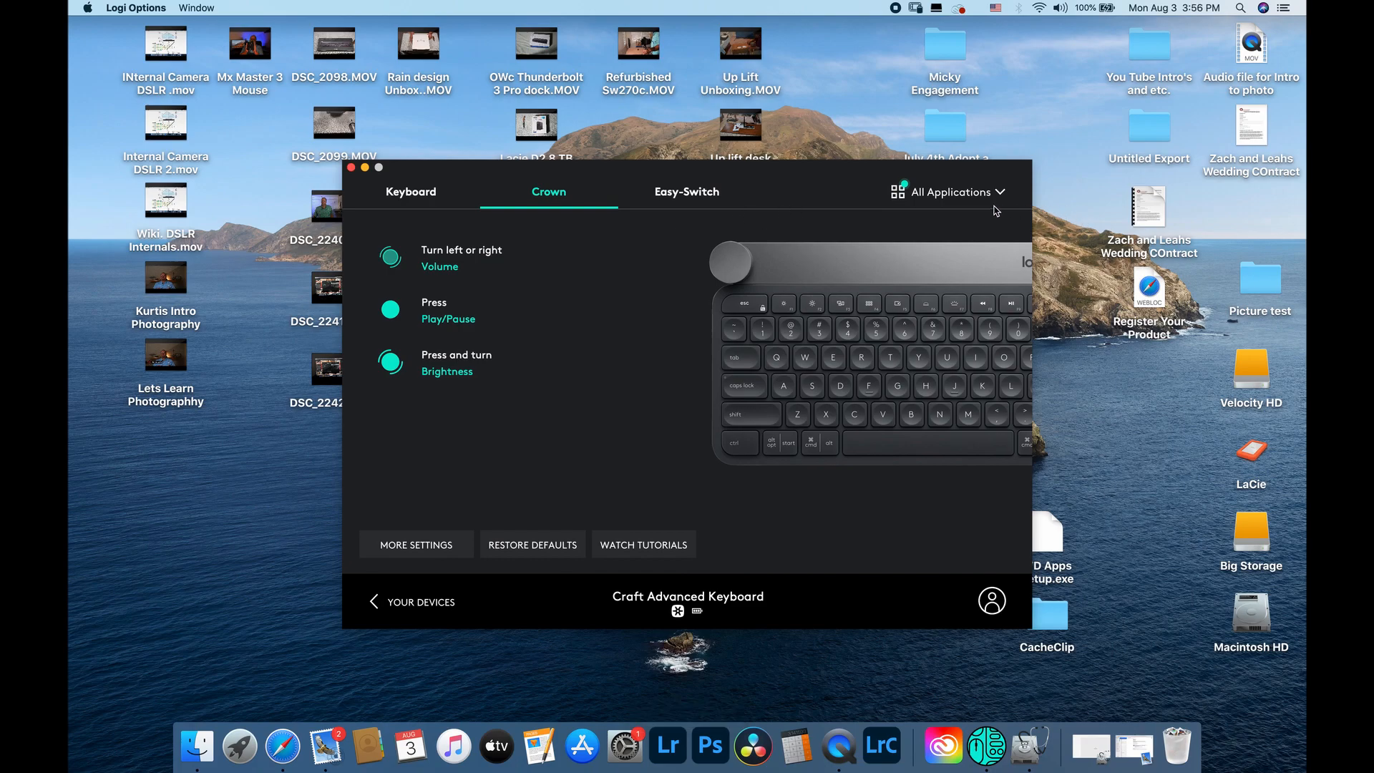
{"action": "left_click", "coordinate": [950, 191]}
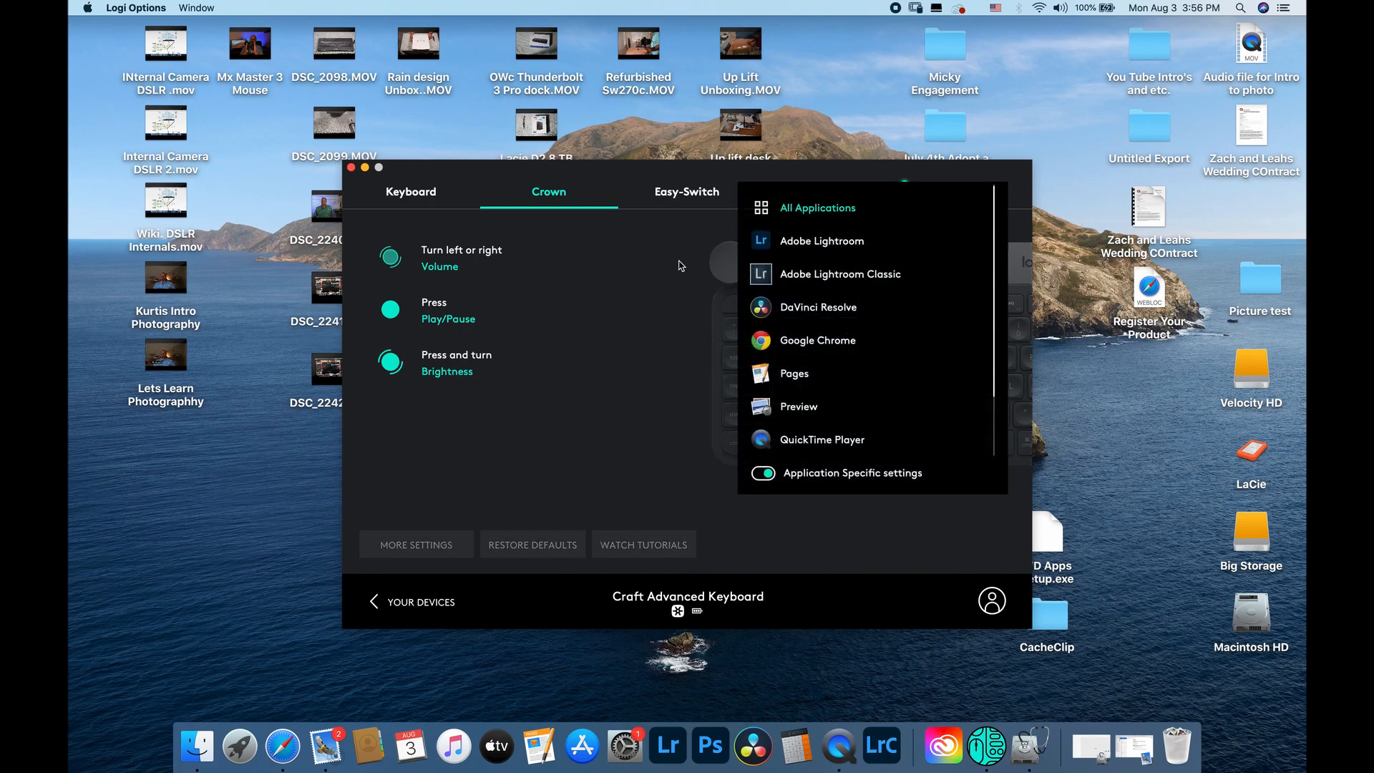
{"action": "mouse_move", "coordinate": [1016, 375]}
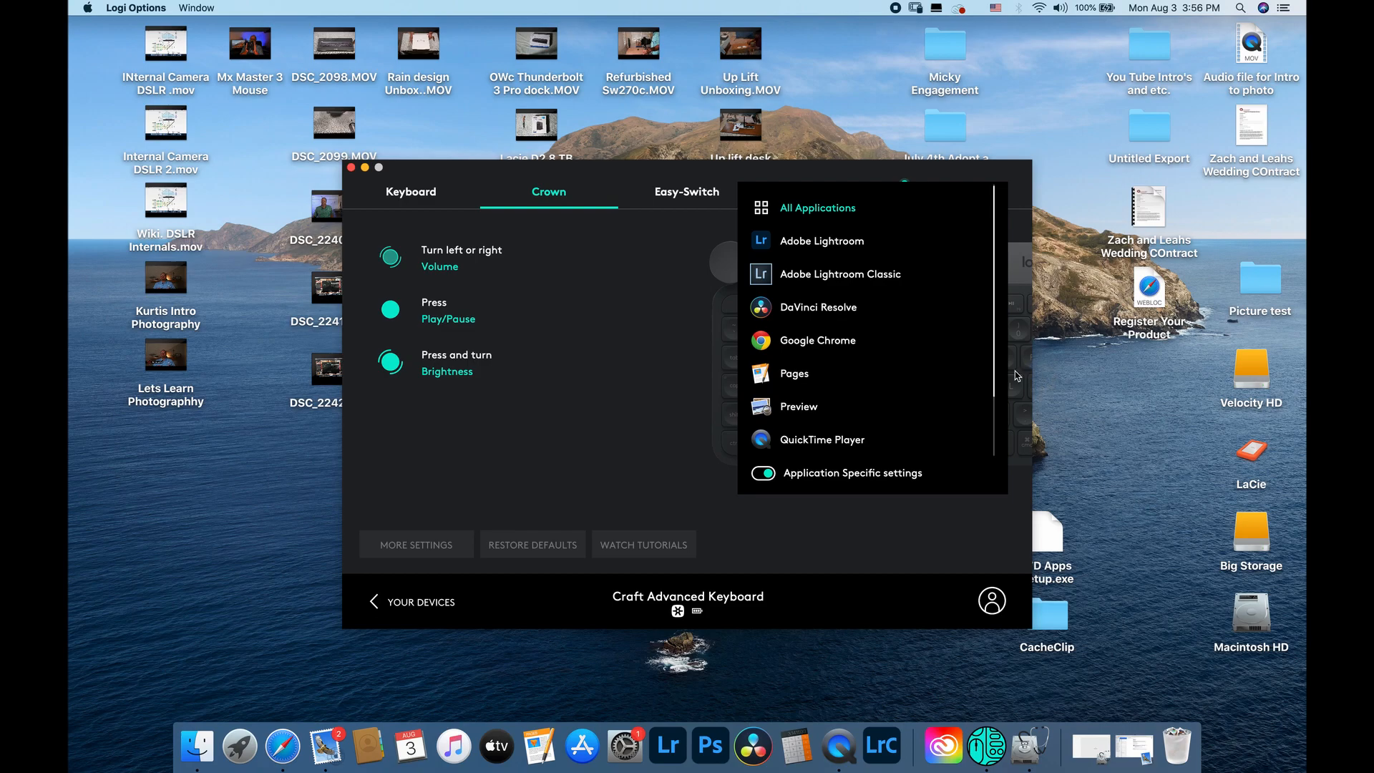
{"action": "scroll", "scroll_direction": "down", "scroll_amount": 3}
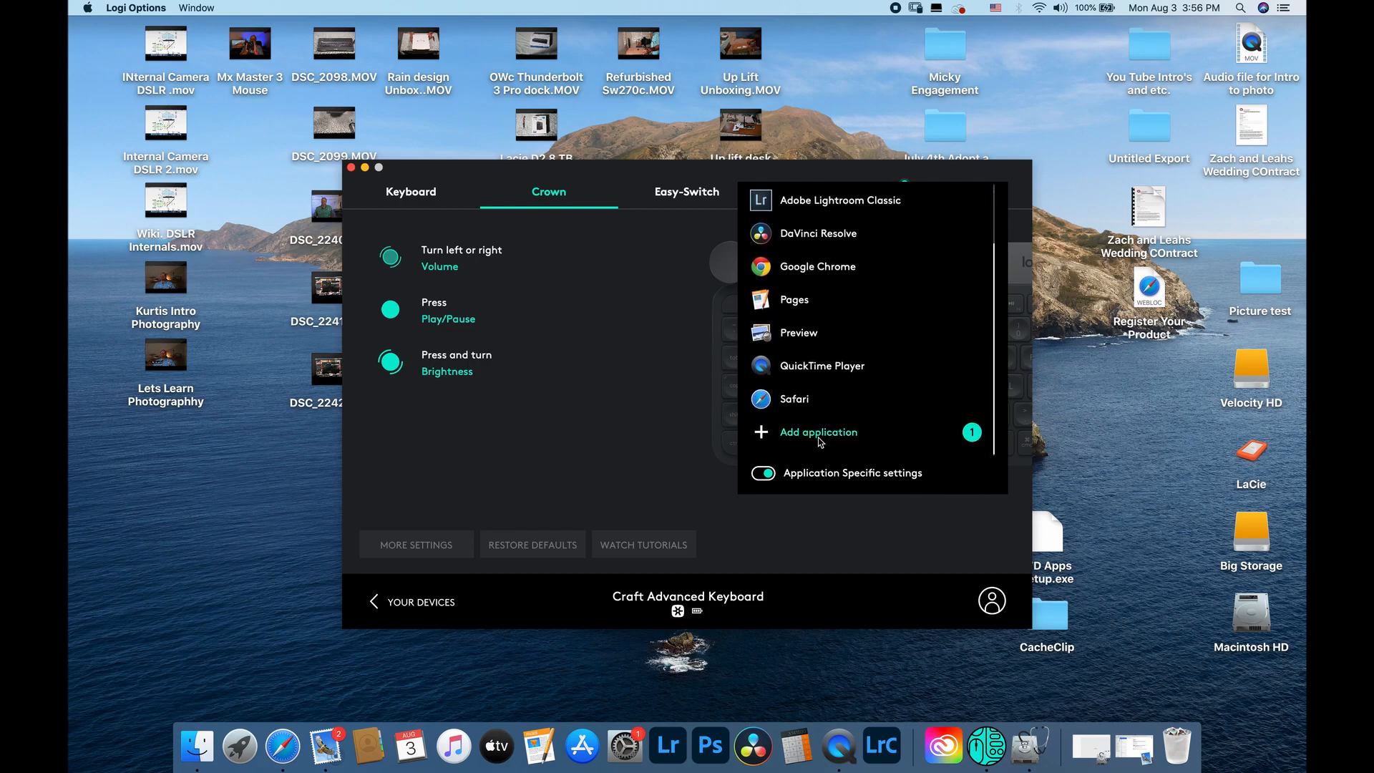
{"action": "left_click", "coordinate": [818, 431]}
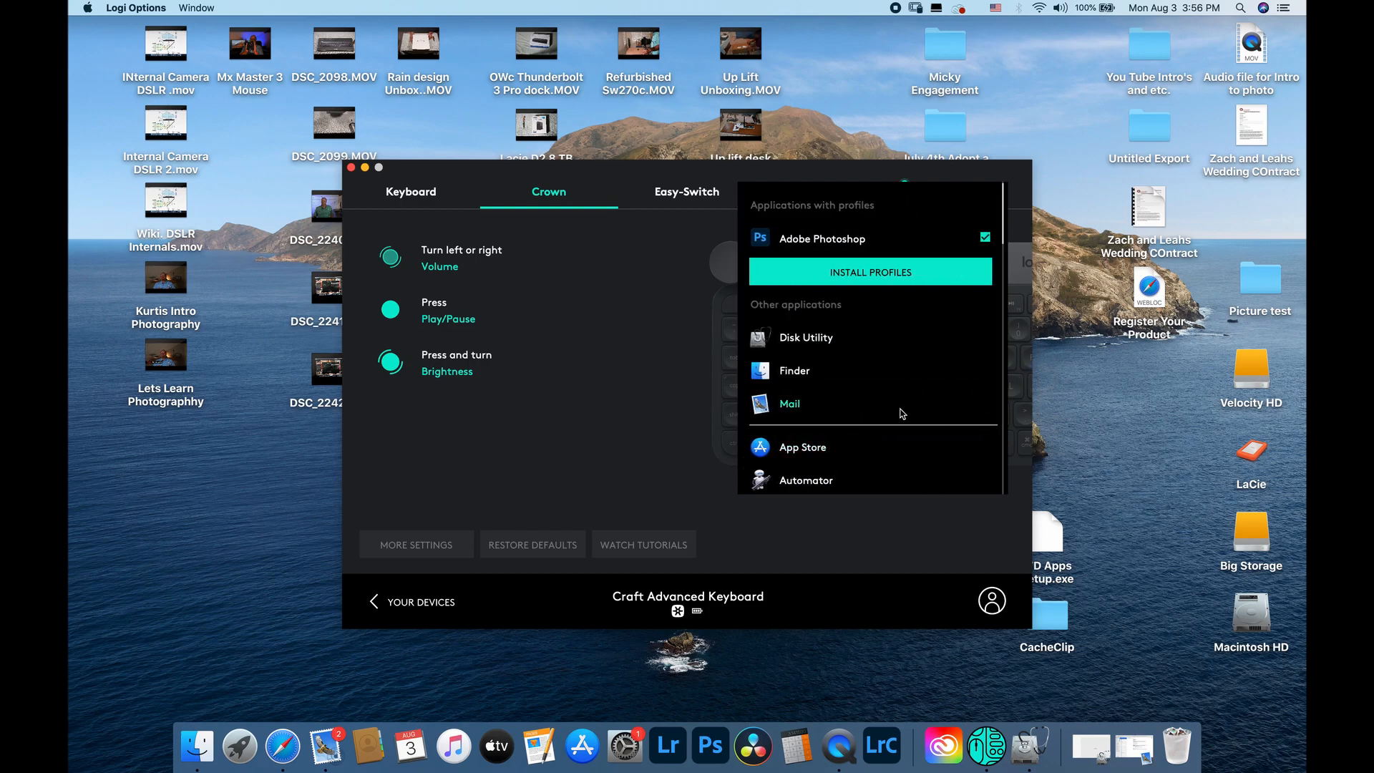
{"action": "scroll", "scroll_direction": "down", "scroll_amount": 3}
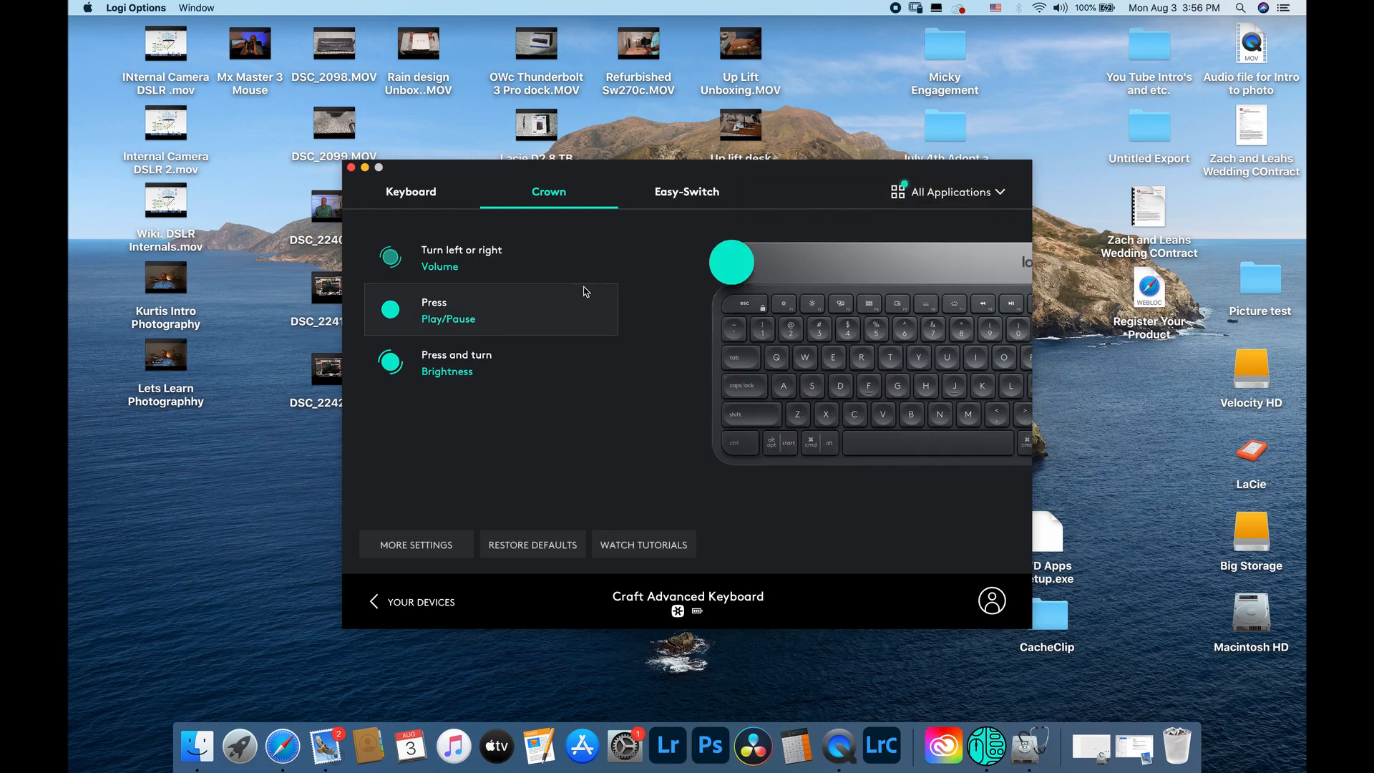
{"action": "mouse_move", "coordinate": [607, 311]}
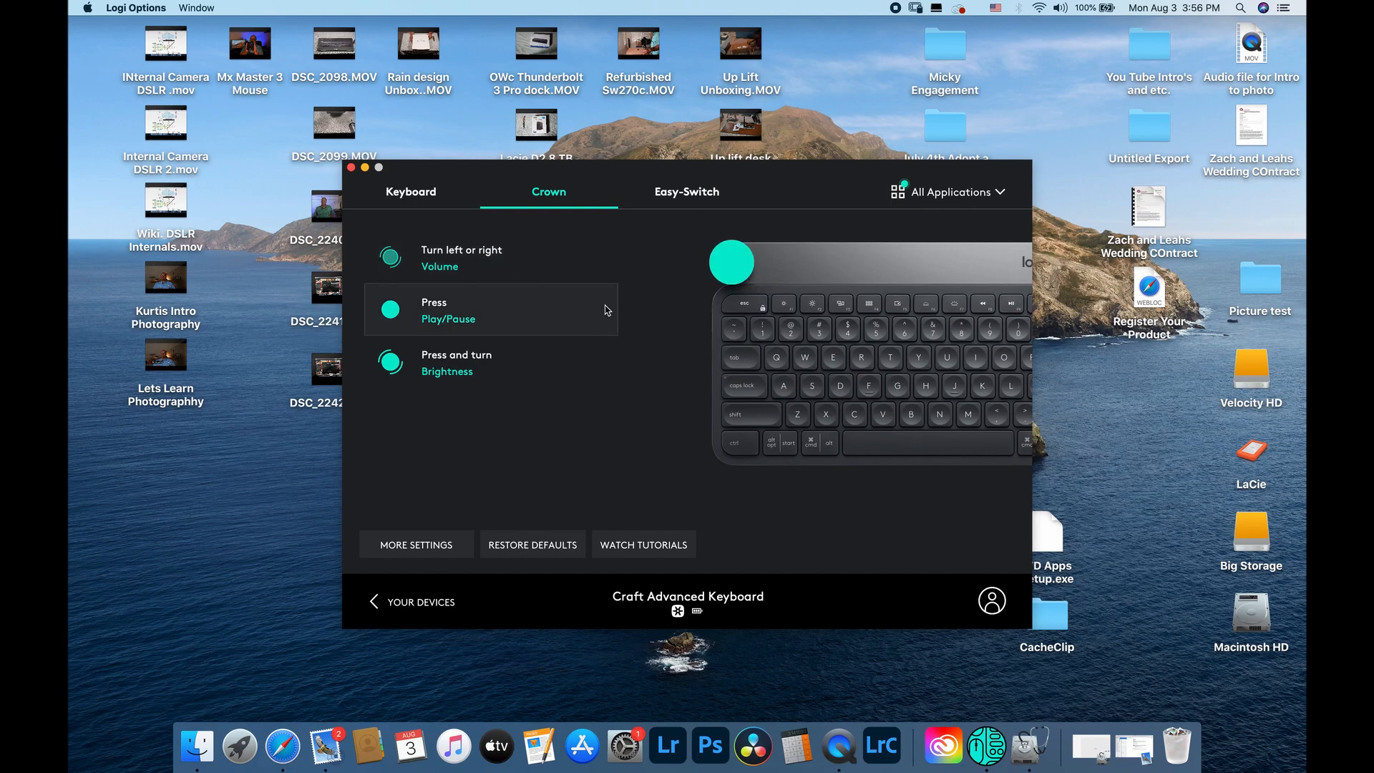
Show the Craft keyboard's individual key layout for All Applications
{"action": "left_click", "coordinate": [411, 190]}
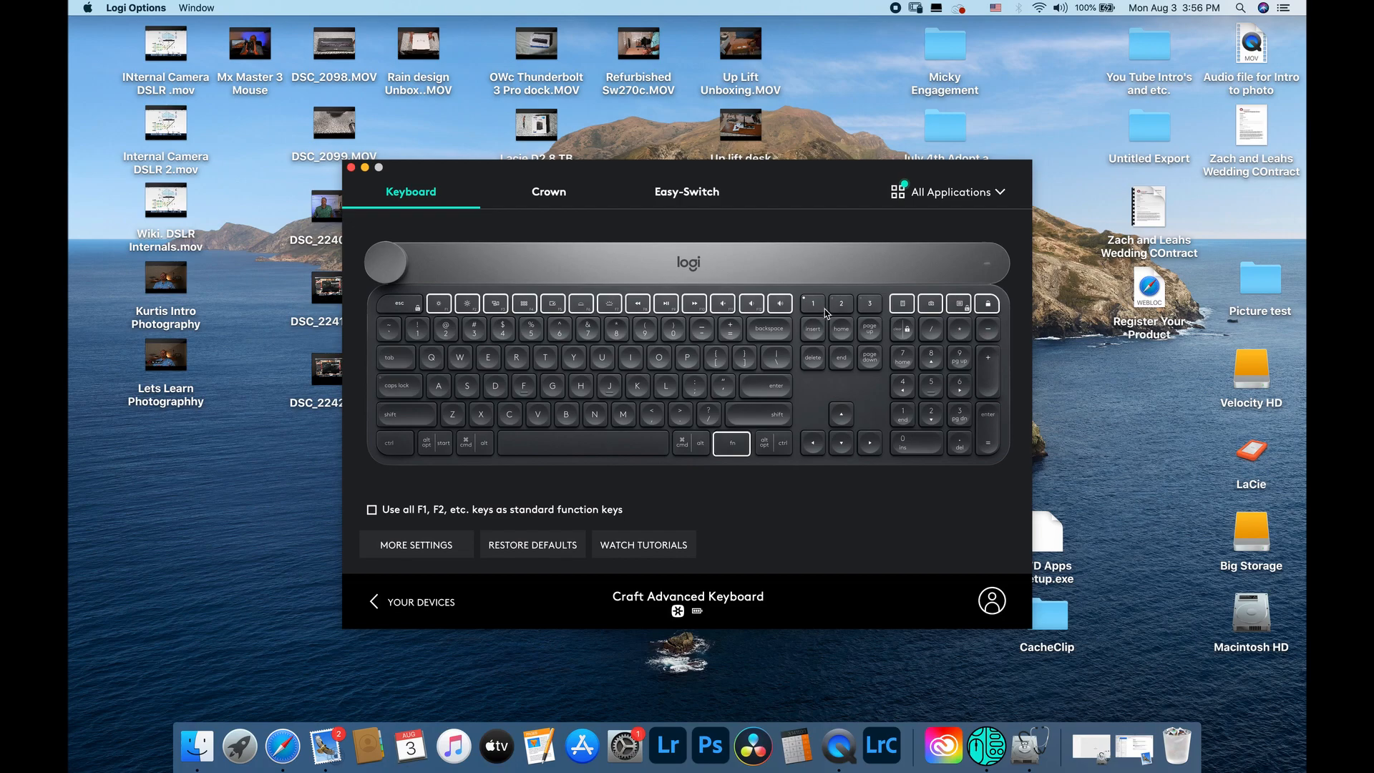
{"action": "mouse_move", "coordinate": [814, 315]}
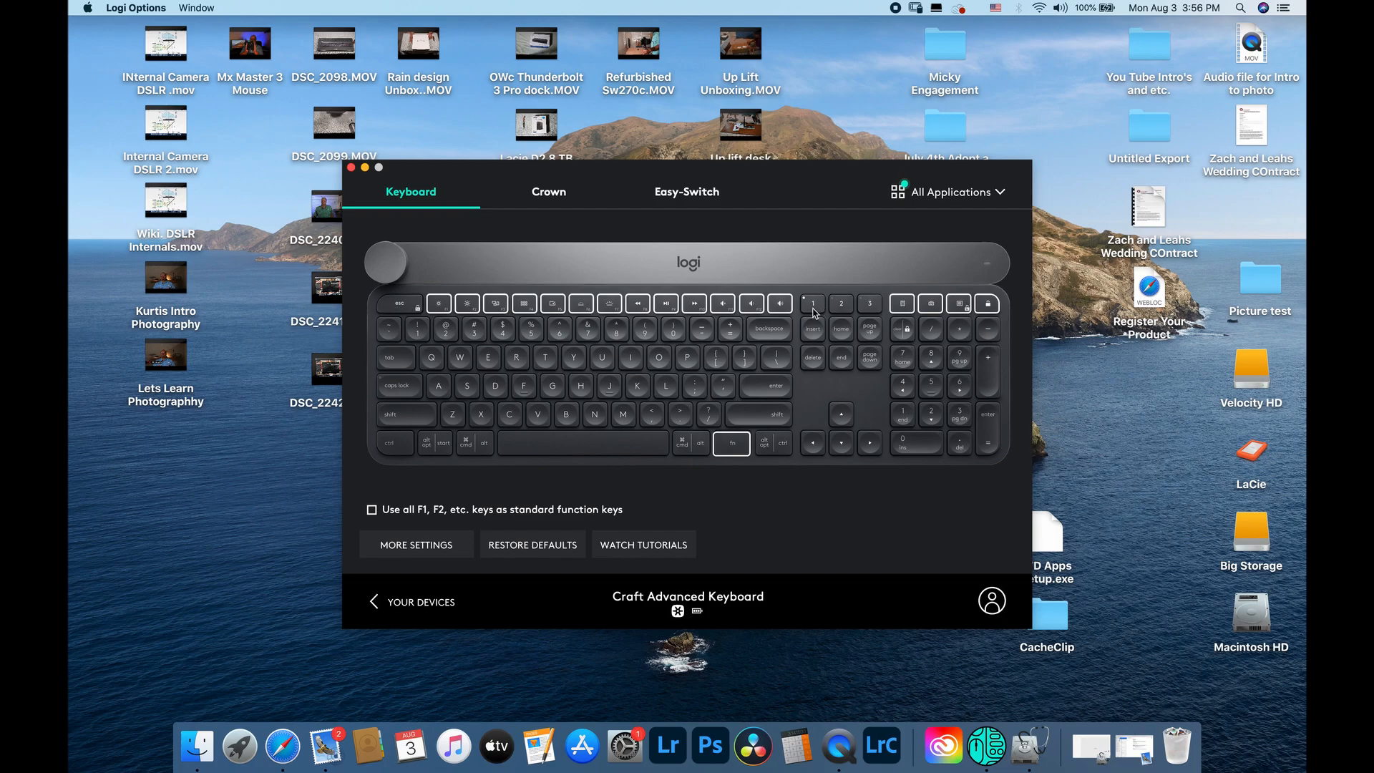
{"action": "mouse_move", "coordinate": [825, 343]}
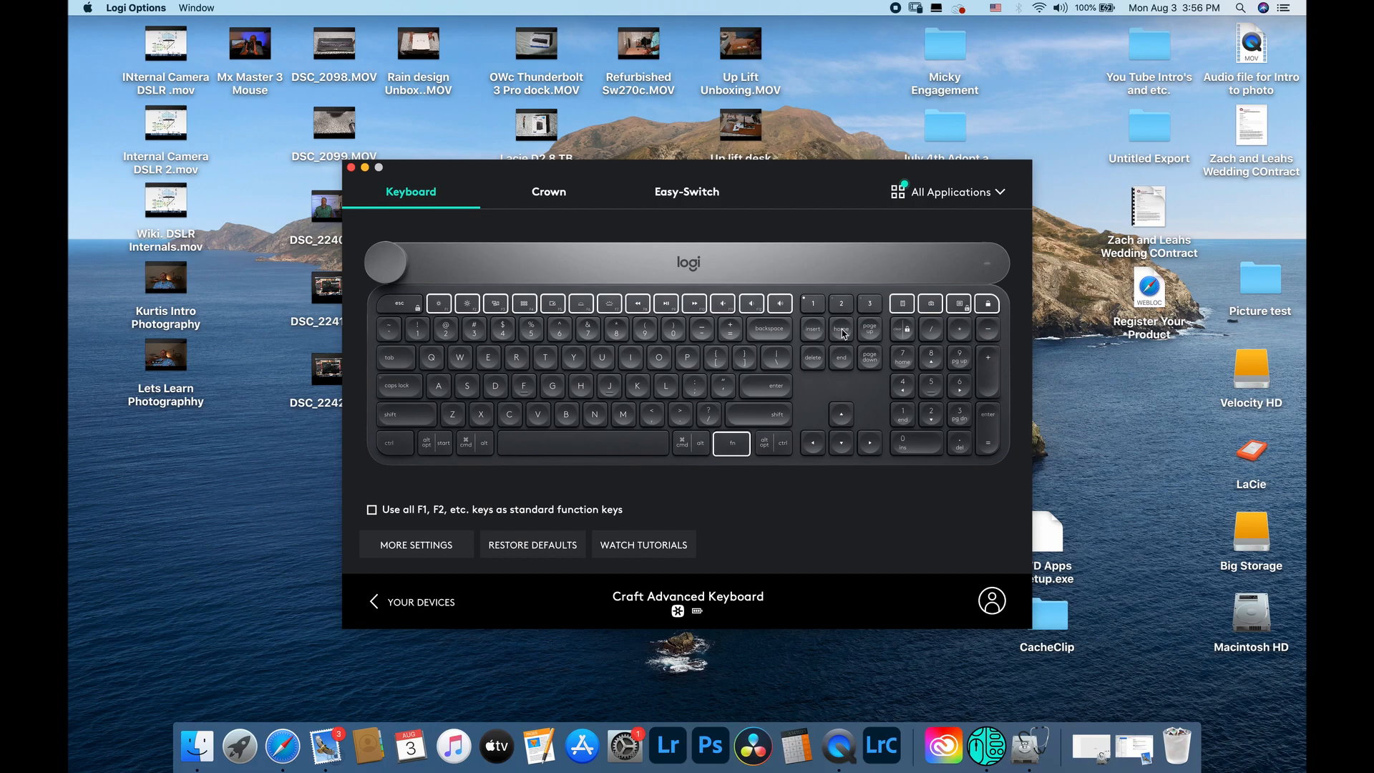
{"action": "mouse_move", "coordinate": [873, 312]}
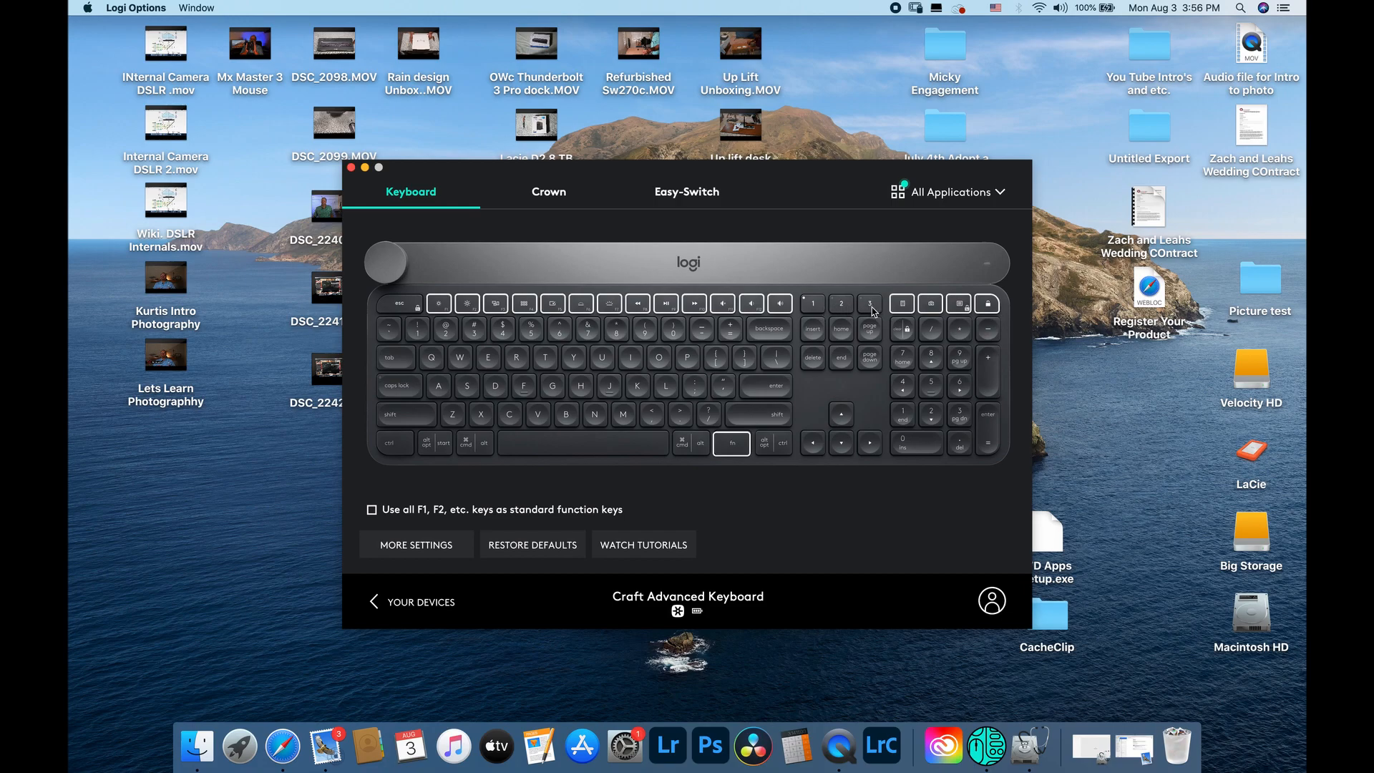
{"action": "mouse_move", "coordinate": [815, 315]}
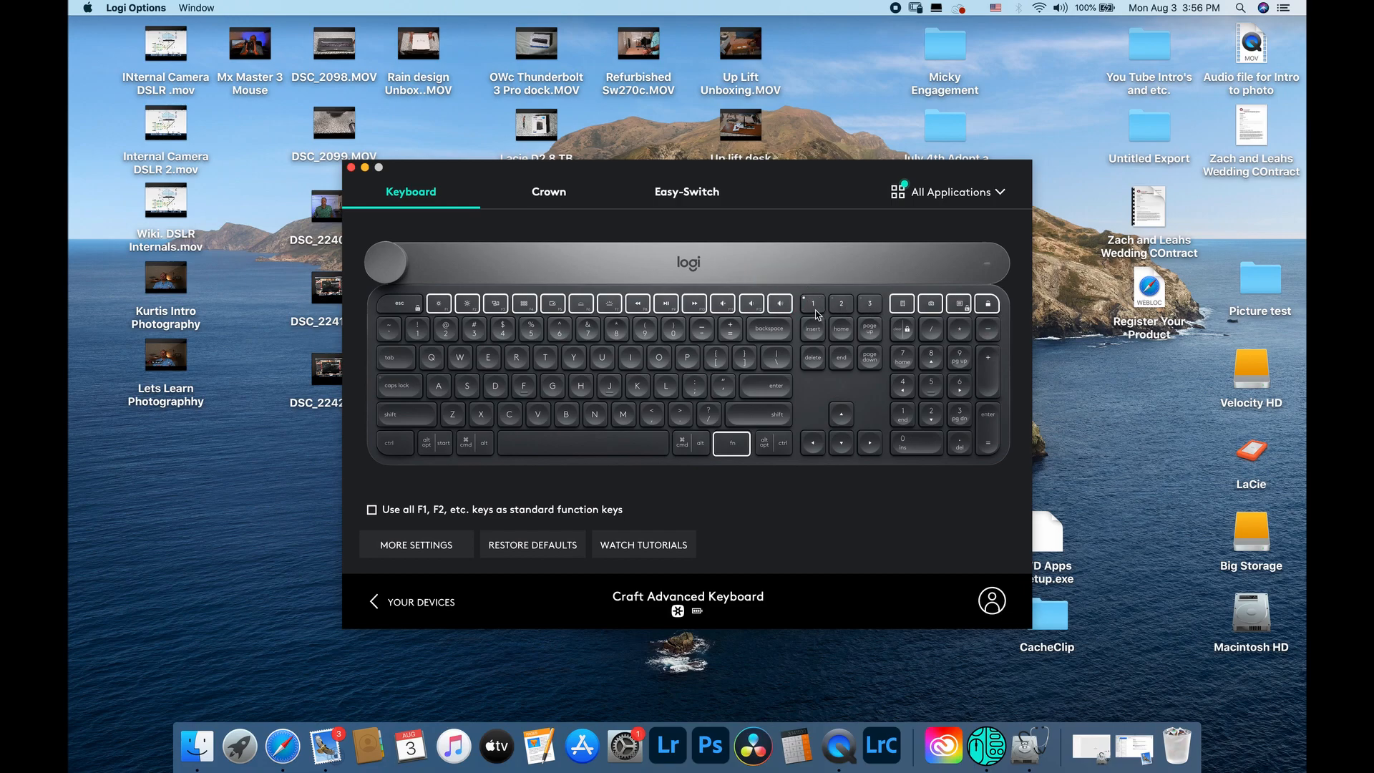
View the Easy-Switch channels (MacBook Pro, Galaxy Tab S2, unpaired), then return to the key layout
{"action": "left_click", "coordinate": [687, 191]}
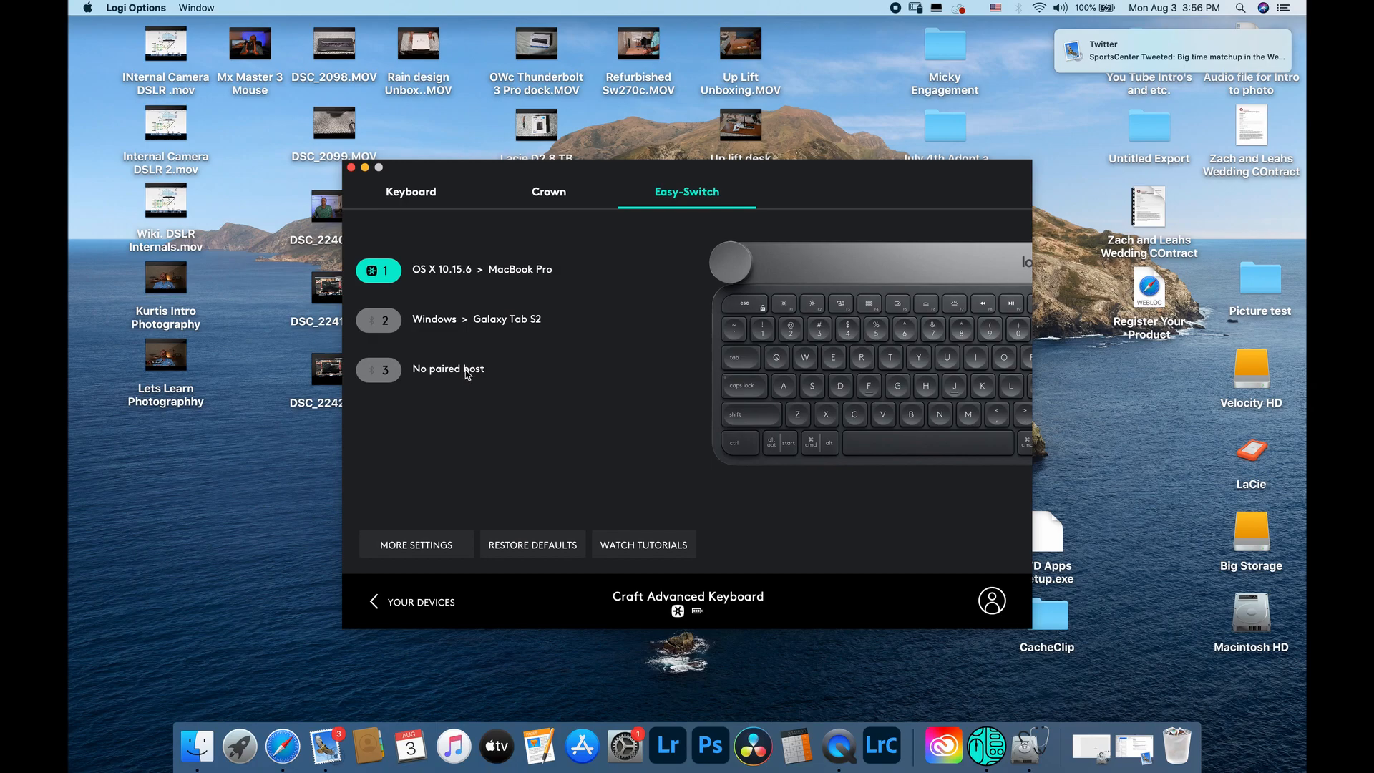
{"action": "mouse_move", "coordinate": [529, 388]}
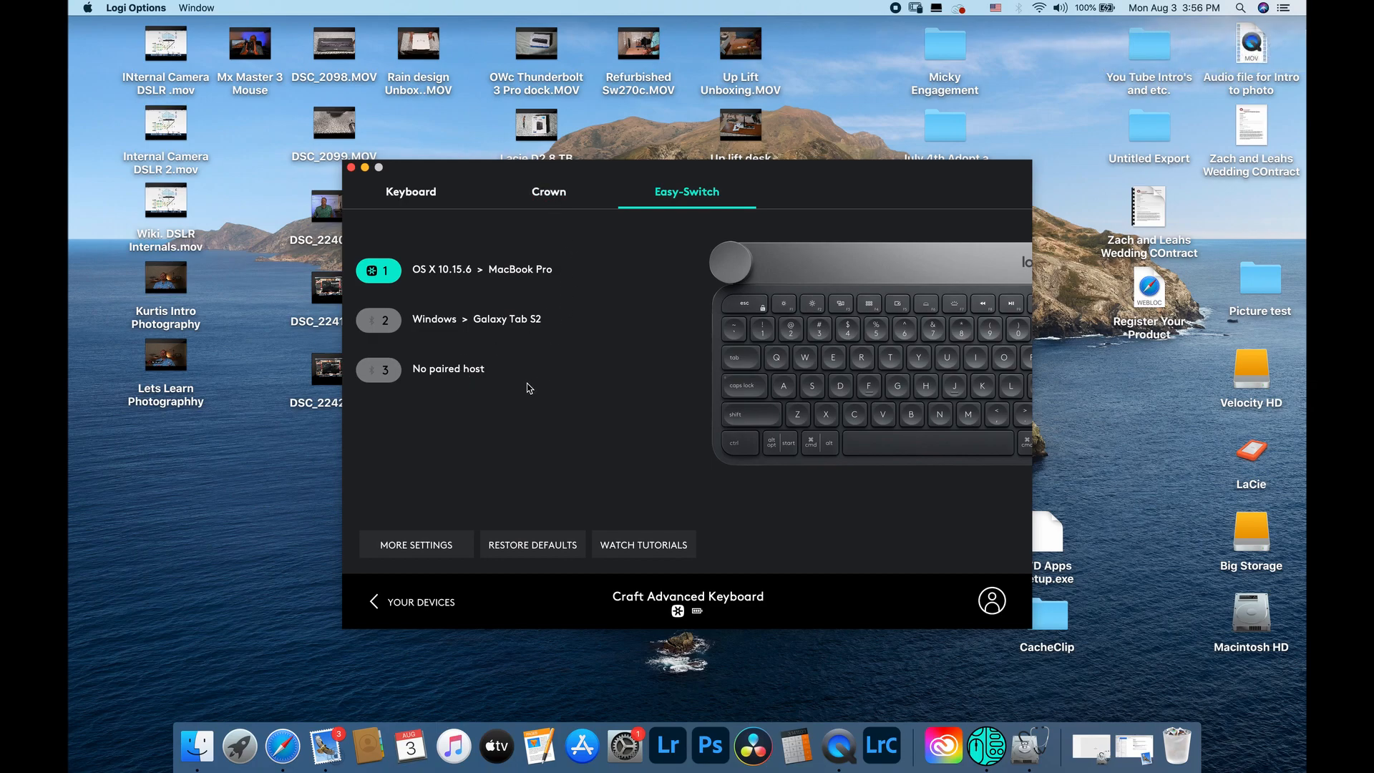
{"action": "mouse_move", "coordinate": [489, 368]}
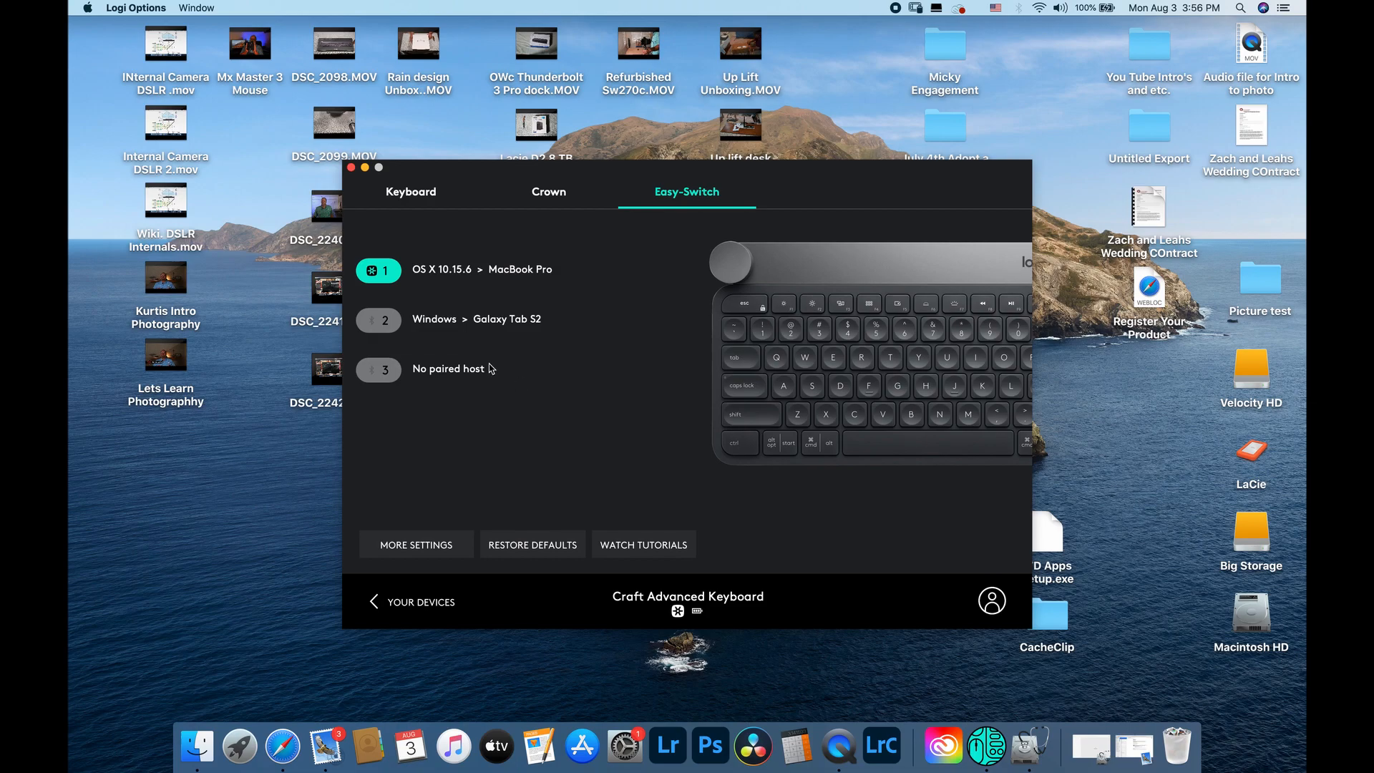
{"action": "left_click", "coordinate": [410, 190]}
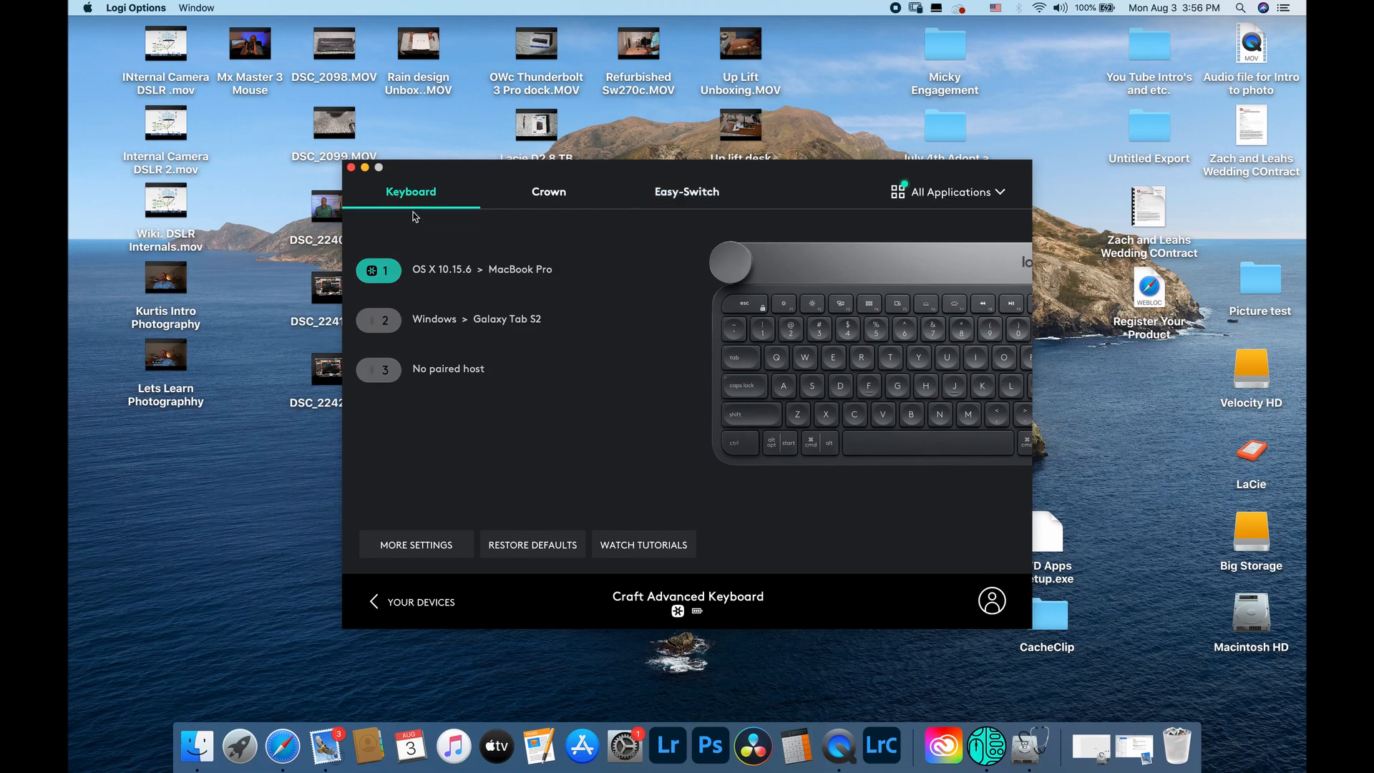
{"action": "left_click", "coordinate": [411, 190]}
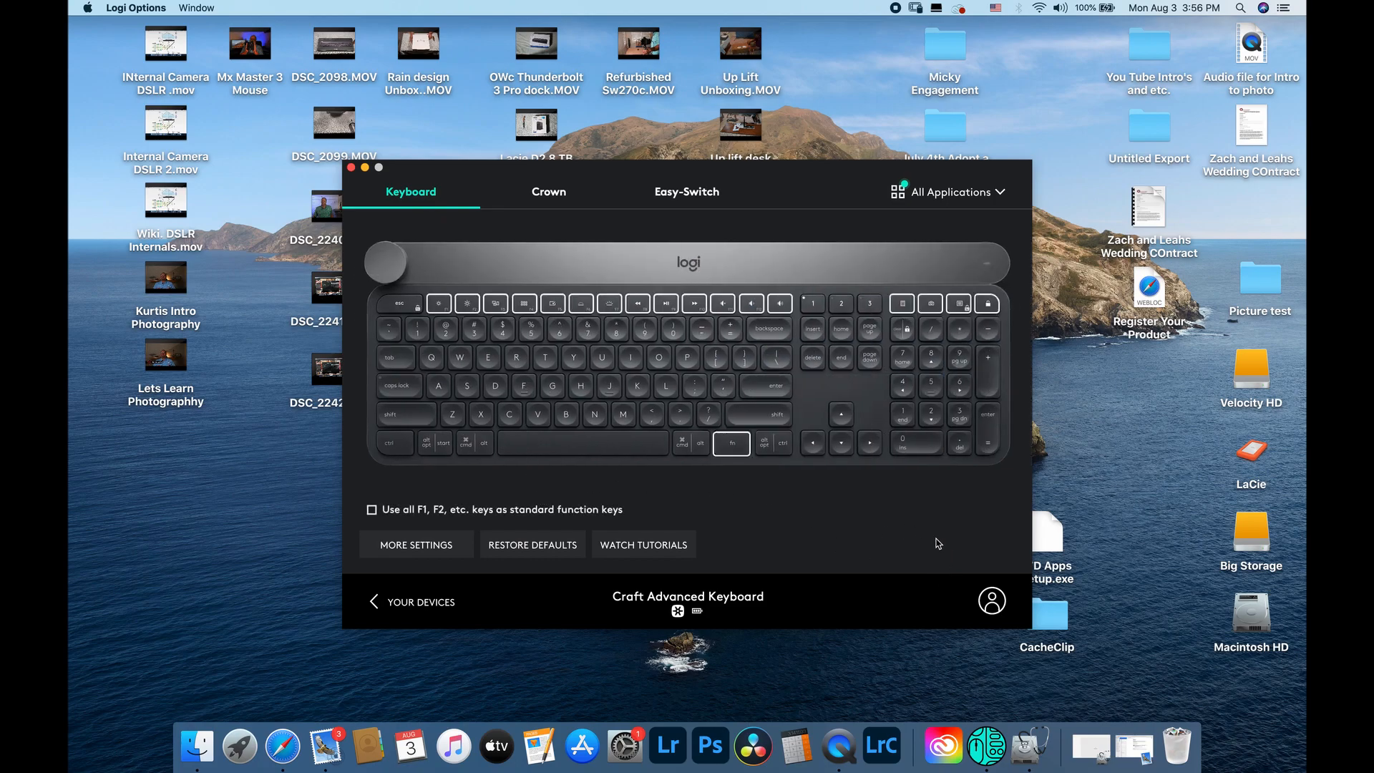
{"action": "mouse_move", "coordinate": [467, 330]}
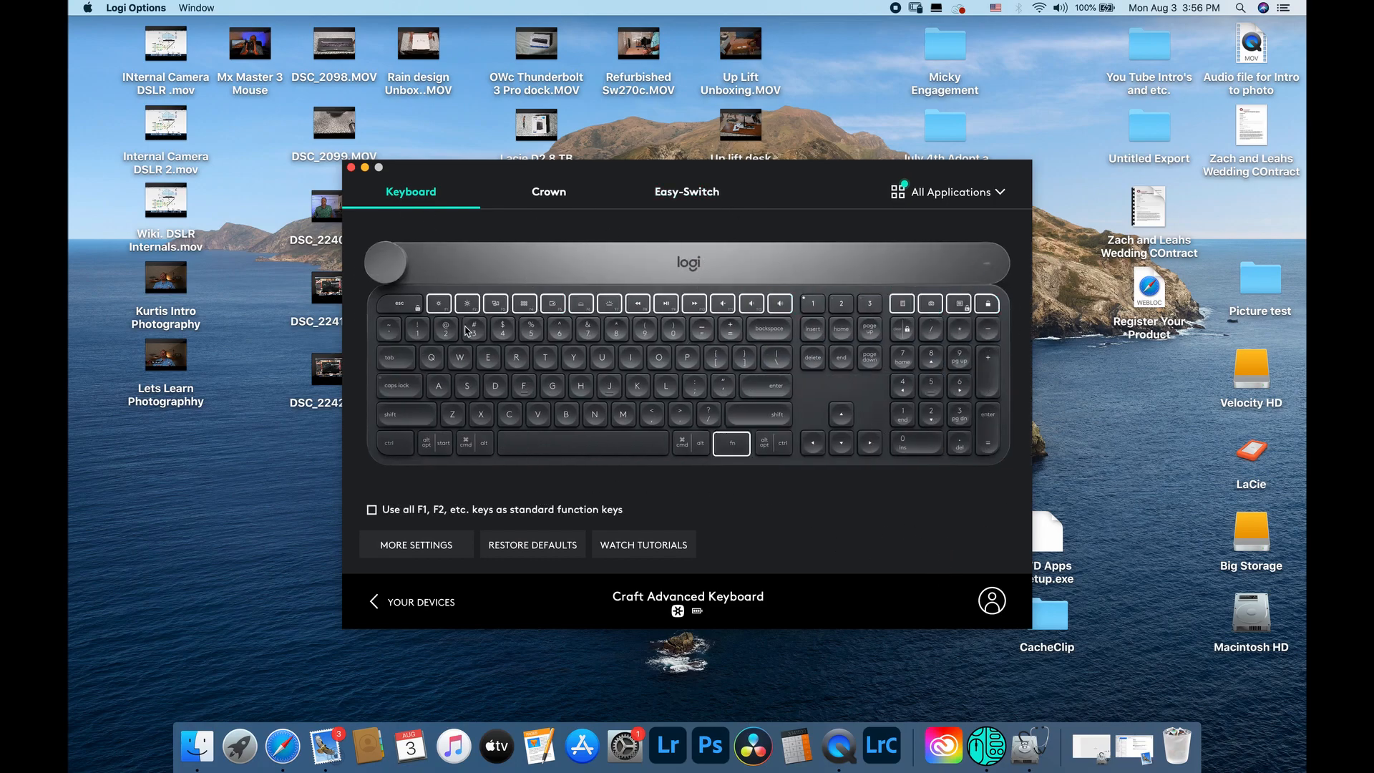
{"action": "mouse_move", "coordinate": [609, 303]}
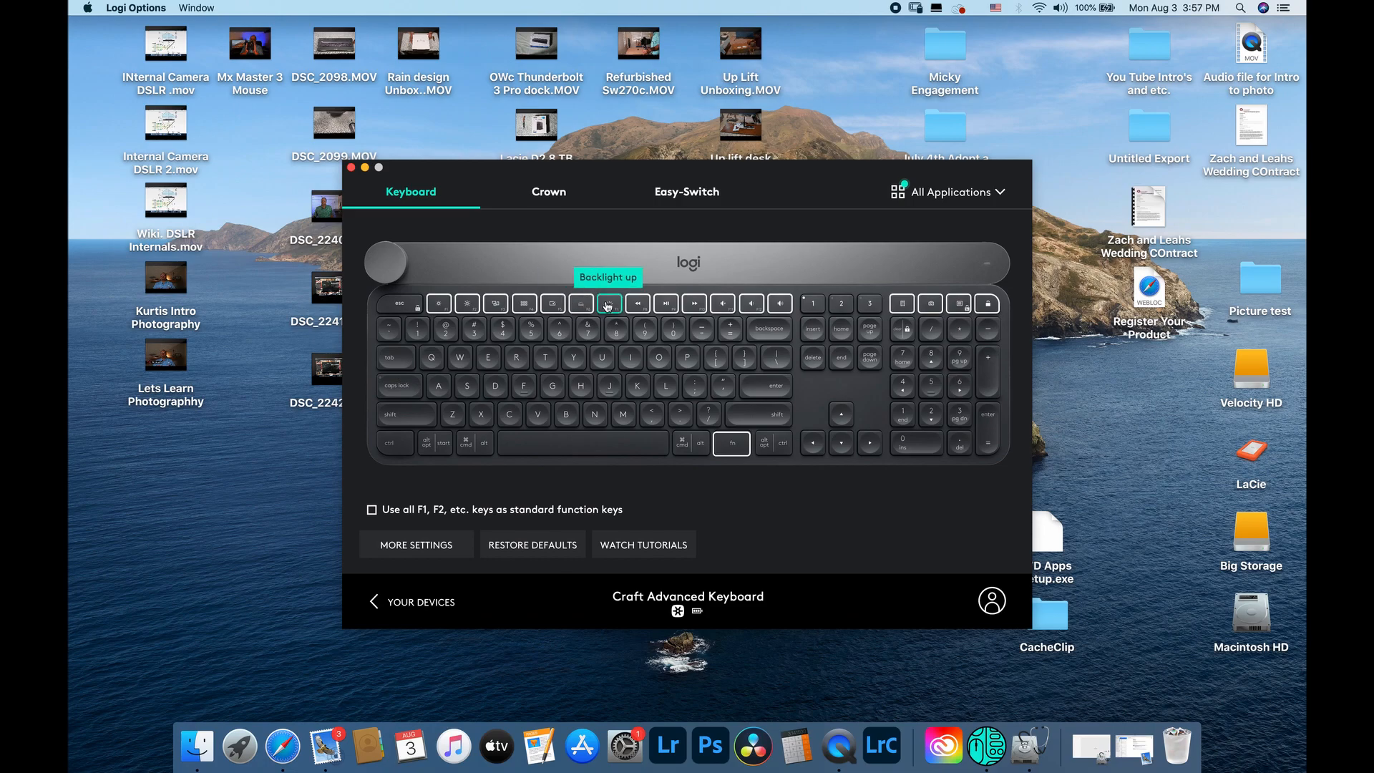
{"action": "left_click", "coordinate": [607, 303]}
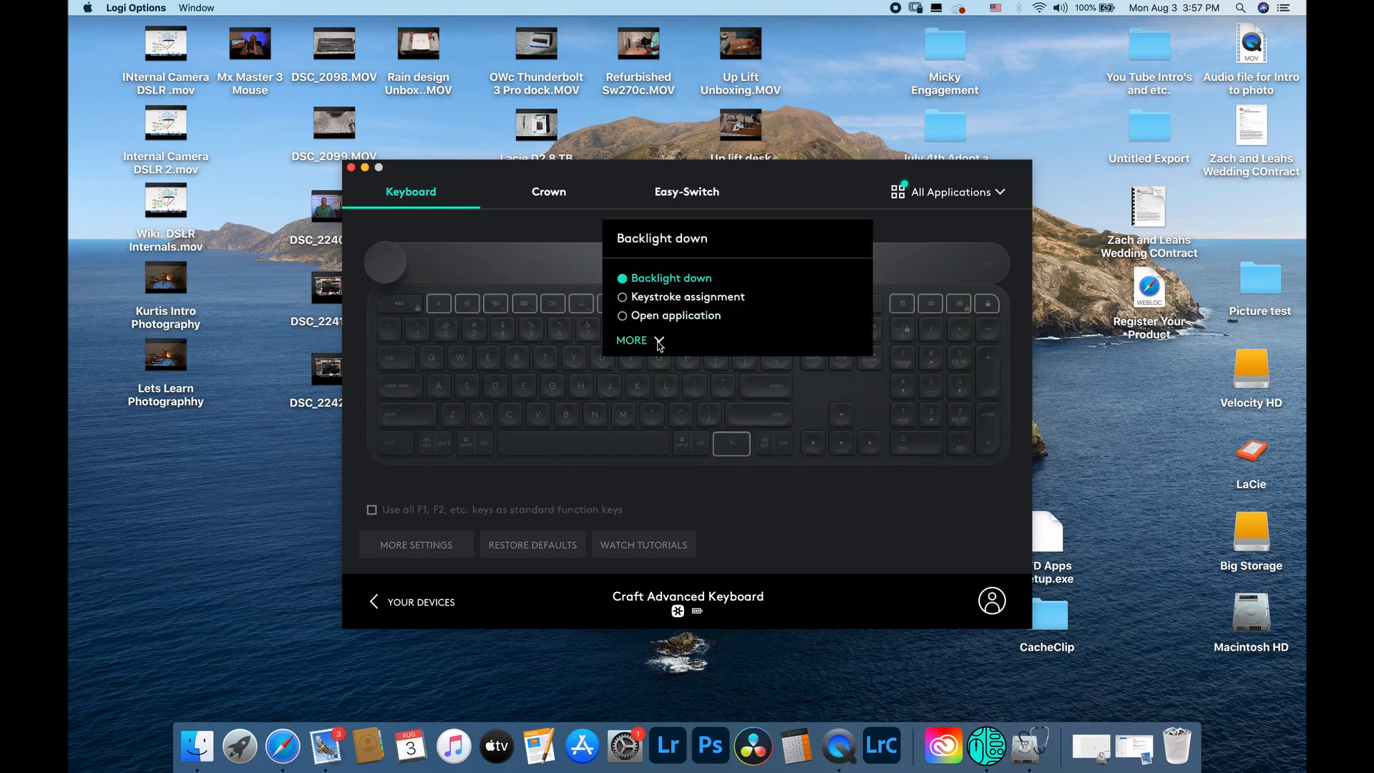
{"action": "left_click", "coordinate": [631, 340]}
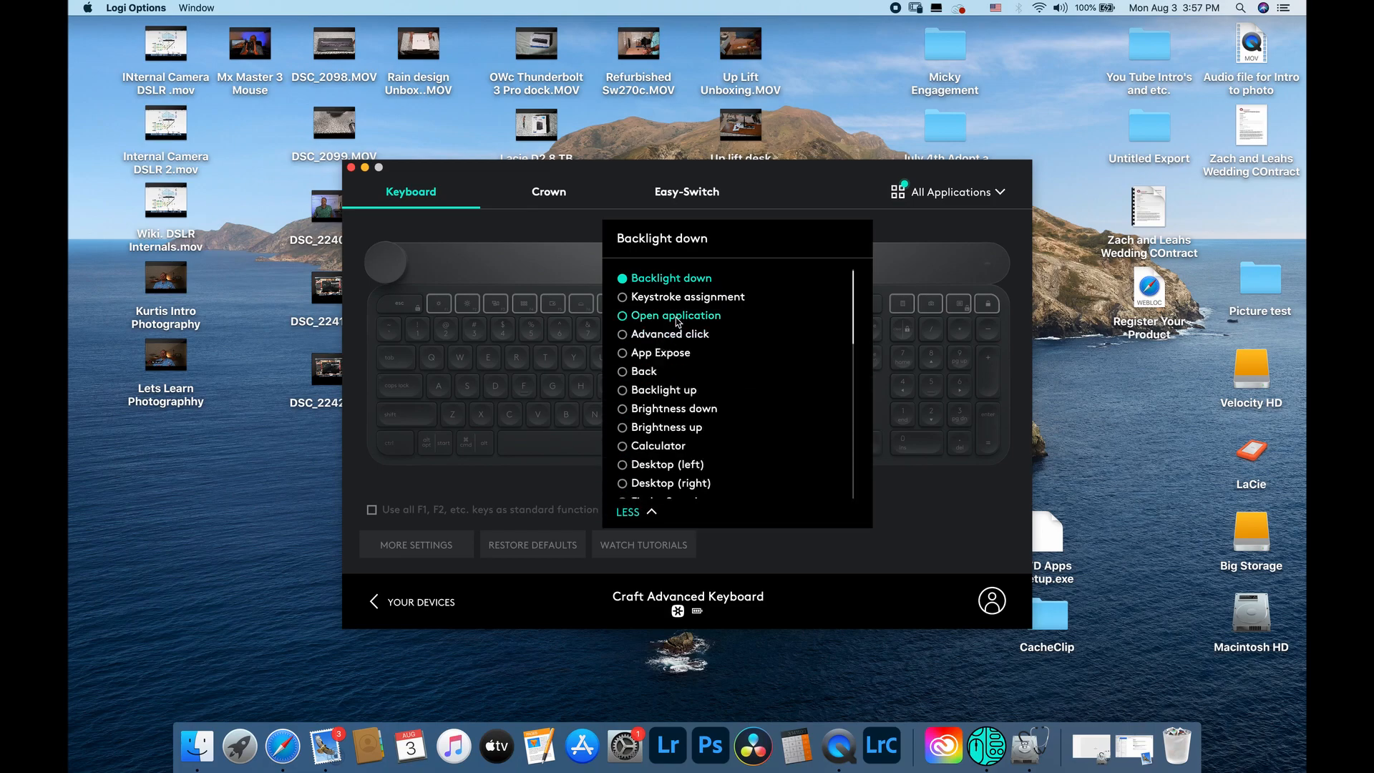
{"action": "left_click", "coordinate": [674, 315]}
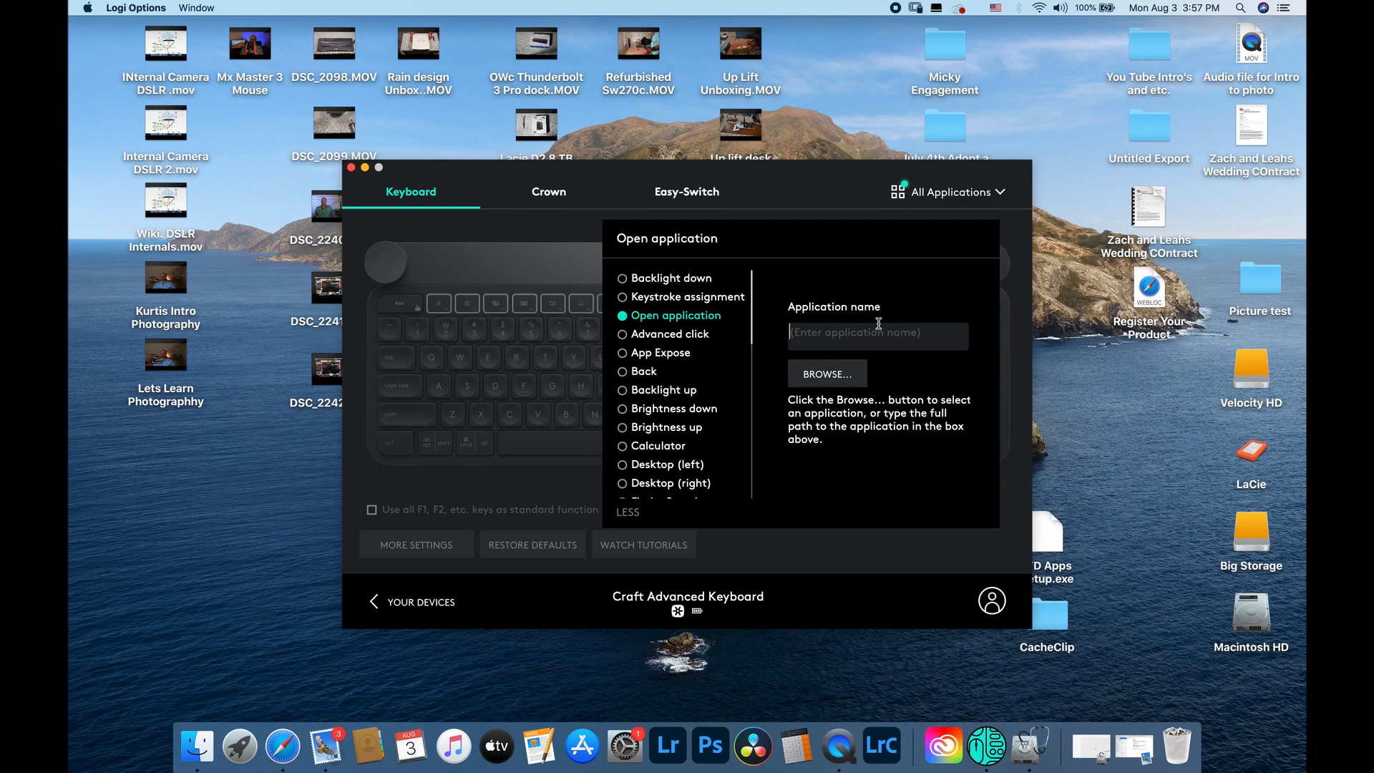
{"action": "mouse_move", "coordinate": [787, 203]}
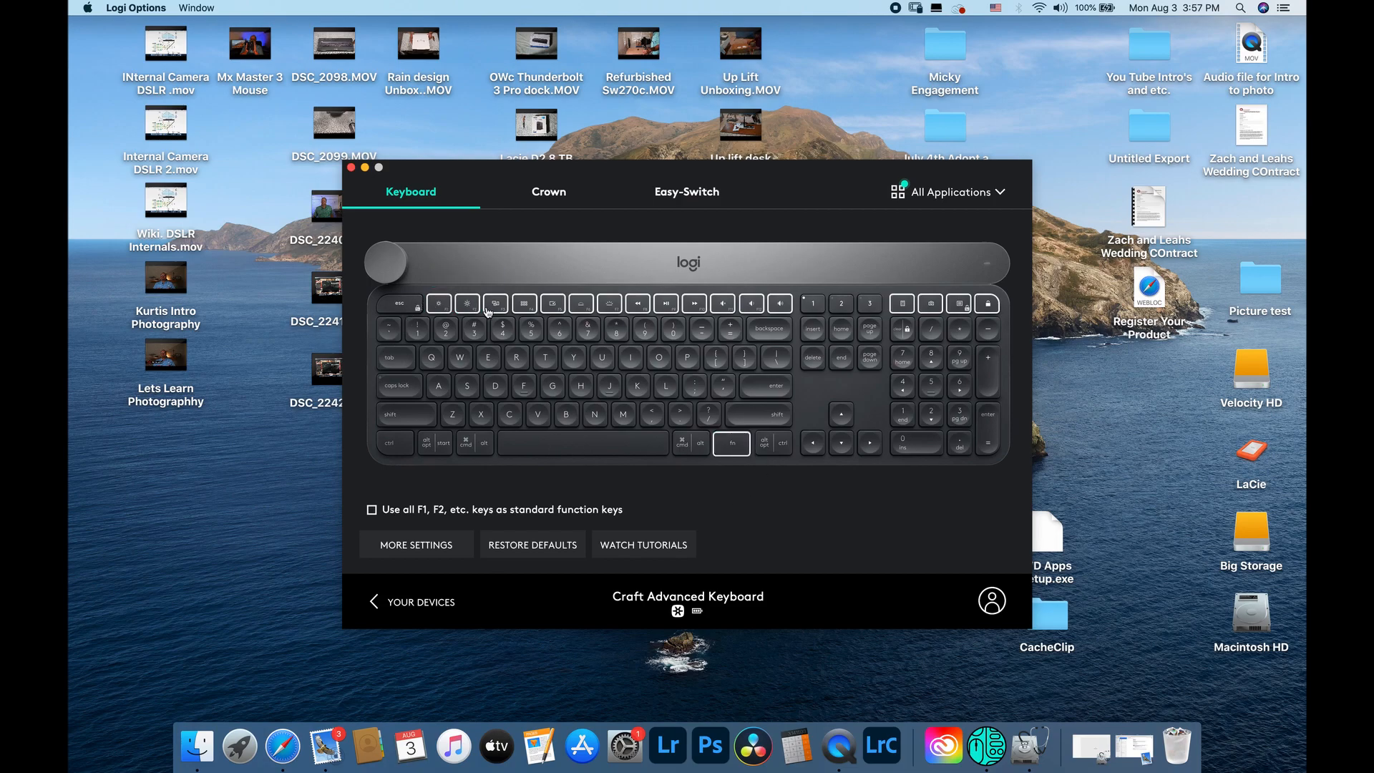
{"action": "mouse_move", "coordinate": [959, 303]}
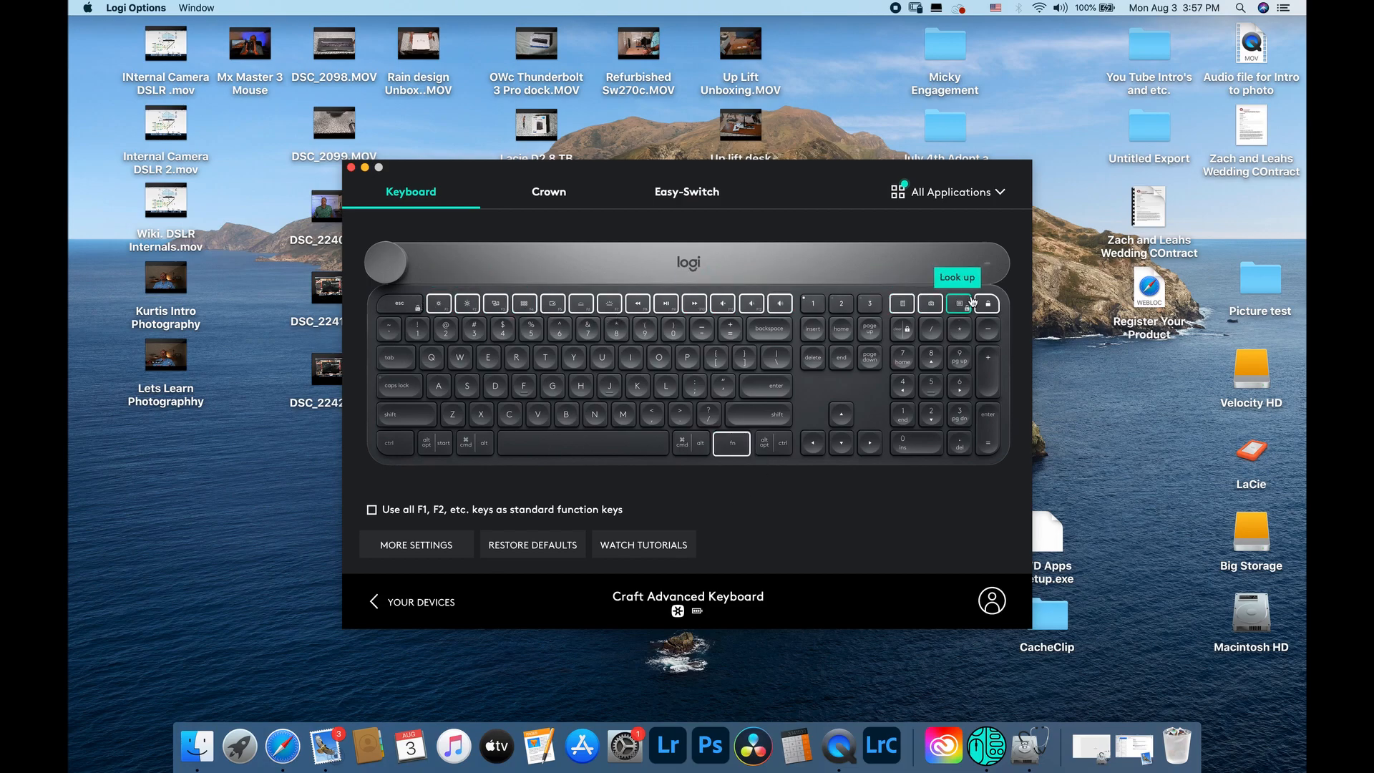
{"action": "mouse_move", "coordinate": [818, 243]}
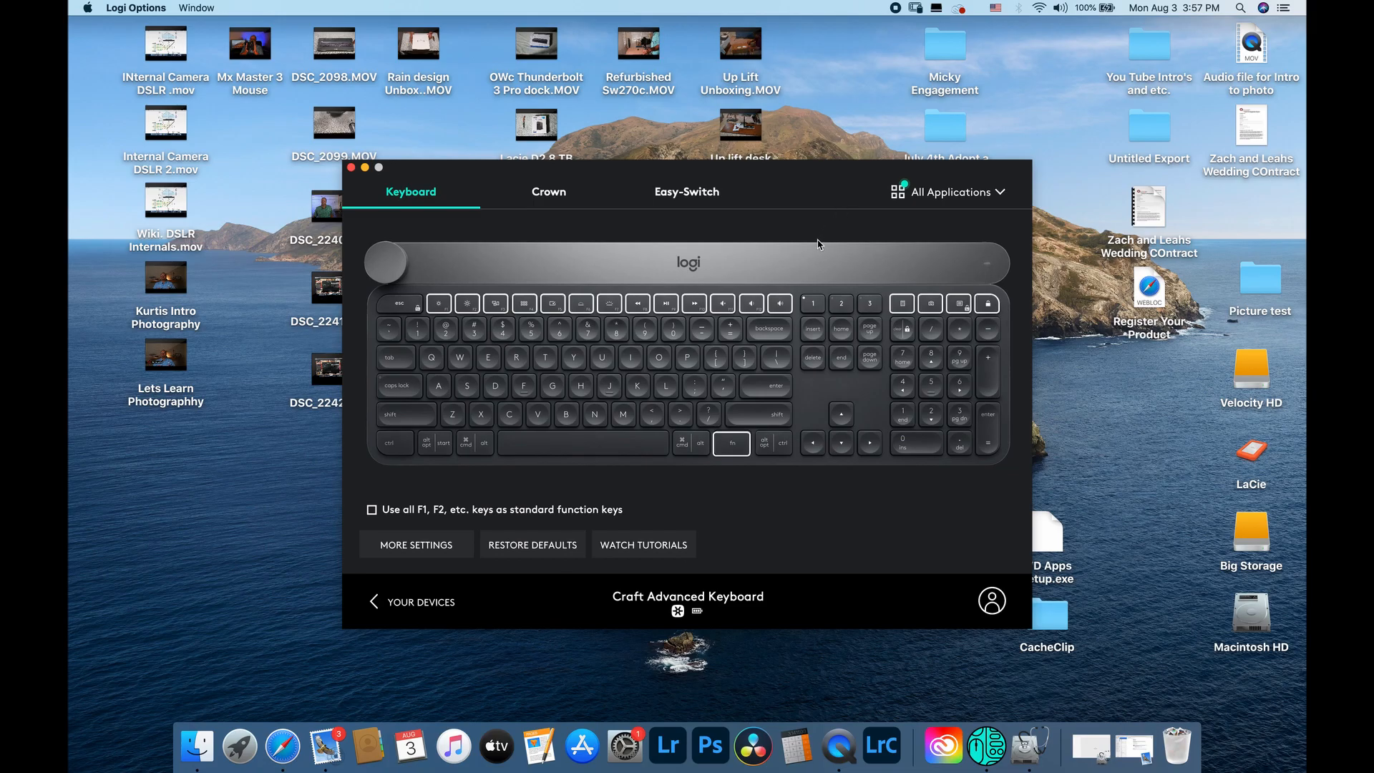